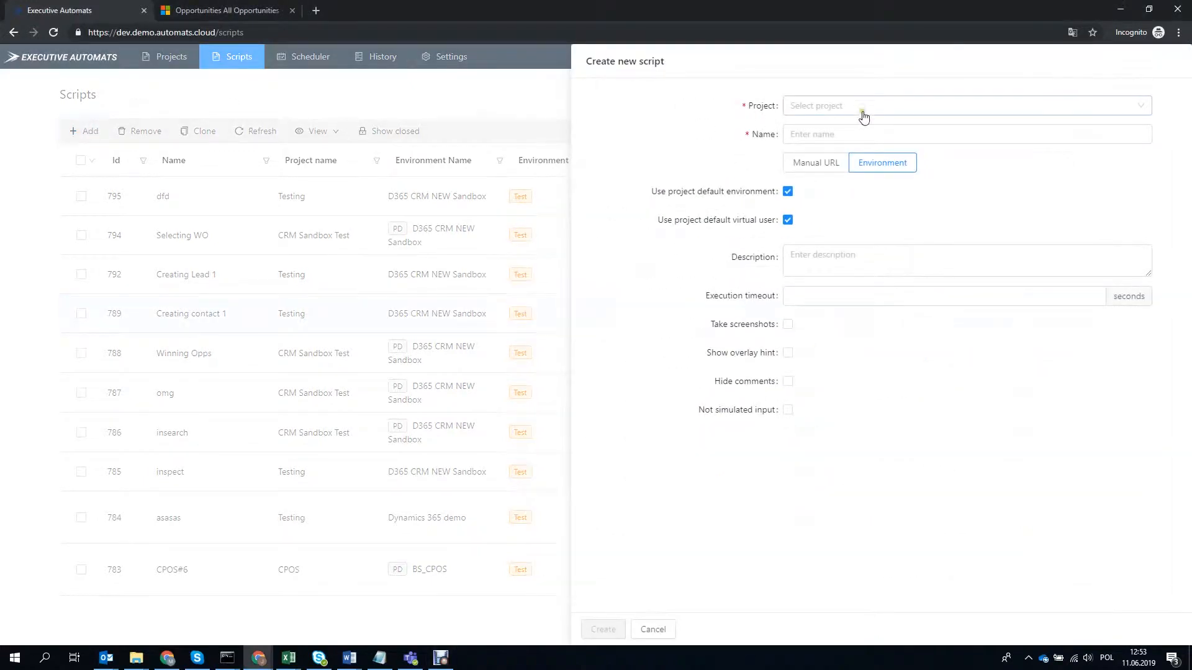
- Create a script named 'Selecting Winning Opportunity' in the CRM Sandbox Test project
click(965, 106)
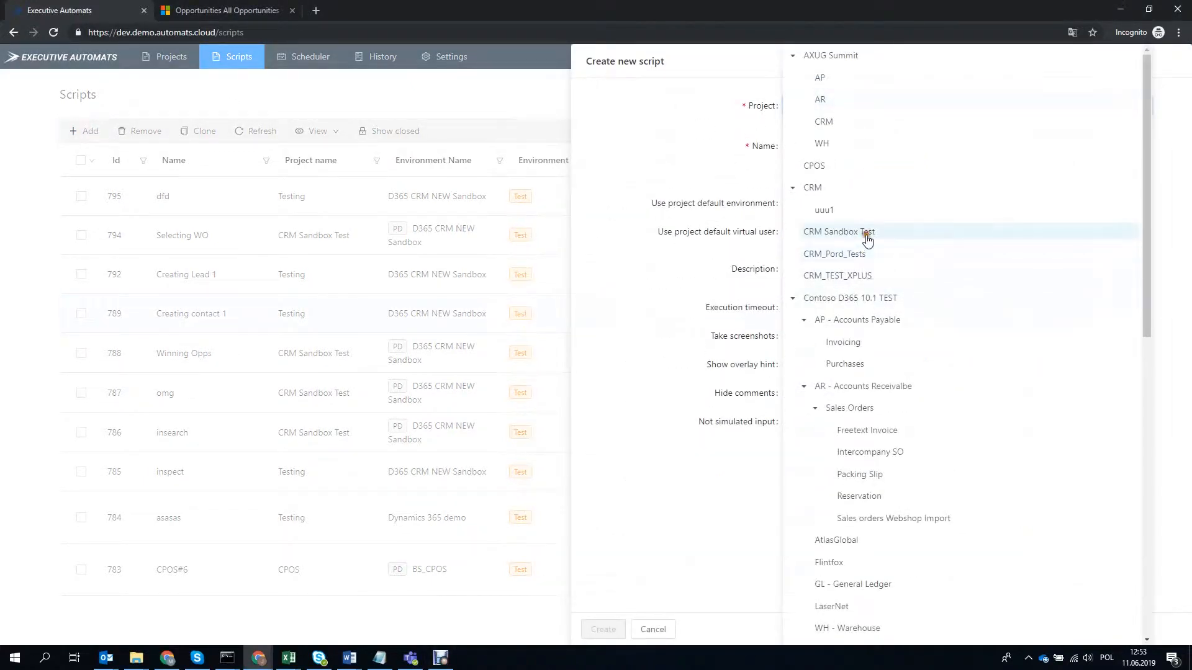
click(839, 231)
text(Selecting Winning Opportunity)
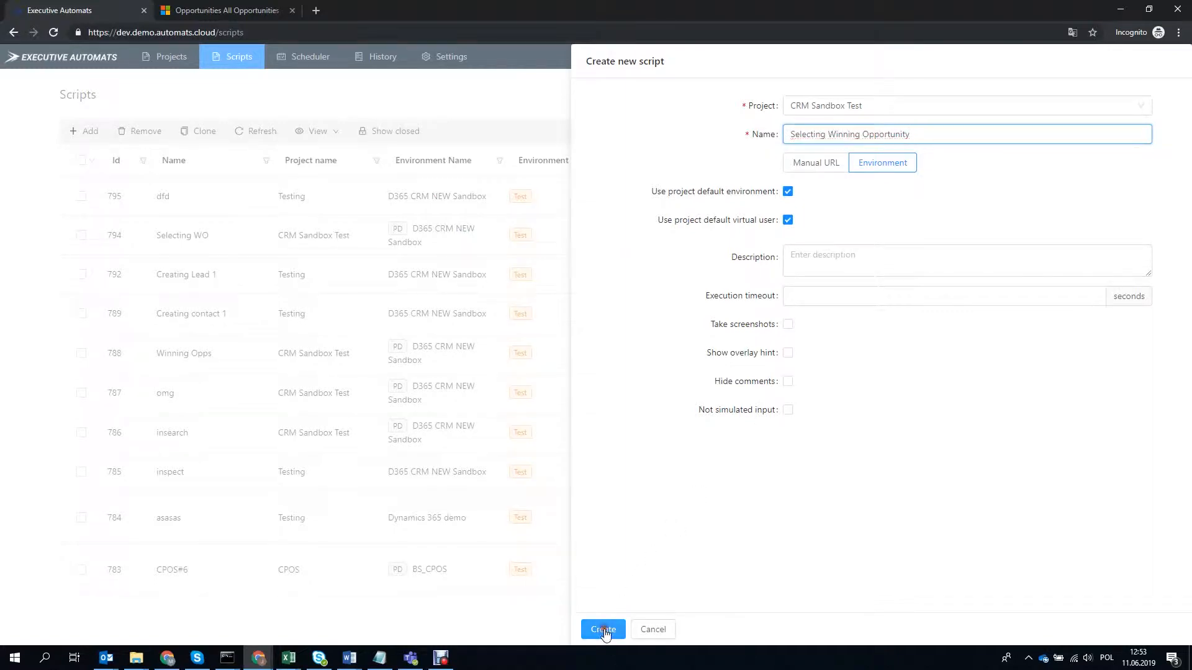
click(601, 630)
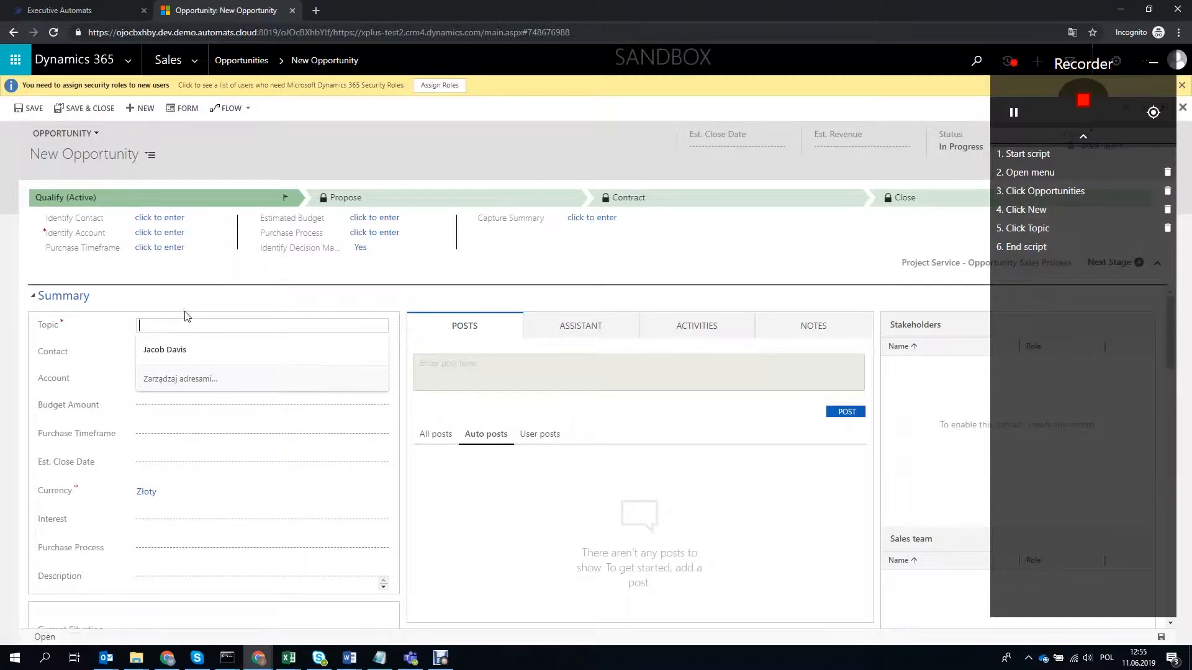
- Save opportunity 'Not The Winner' with 1 000 000 revenue, then return to Opportunities
text(Not The Winner)
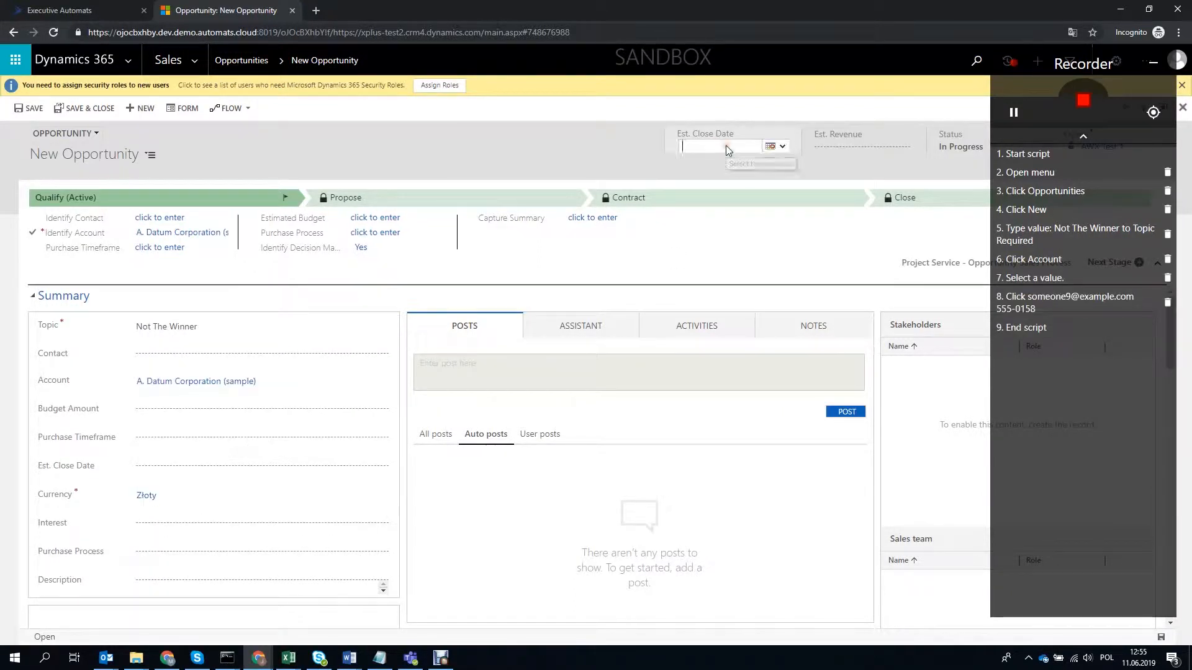
text(1)
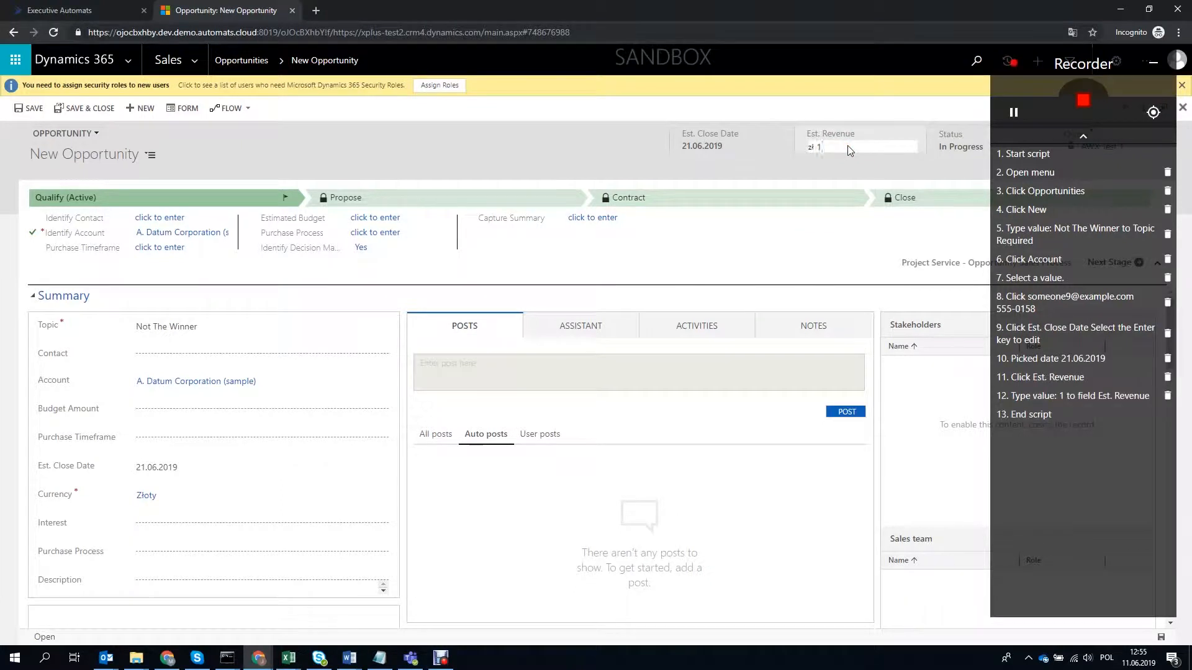
click(33, 108)
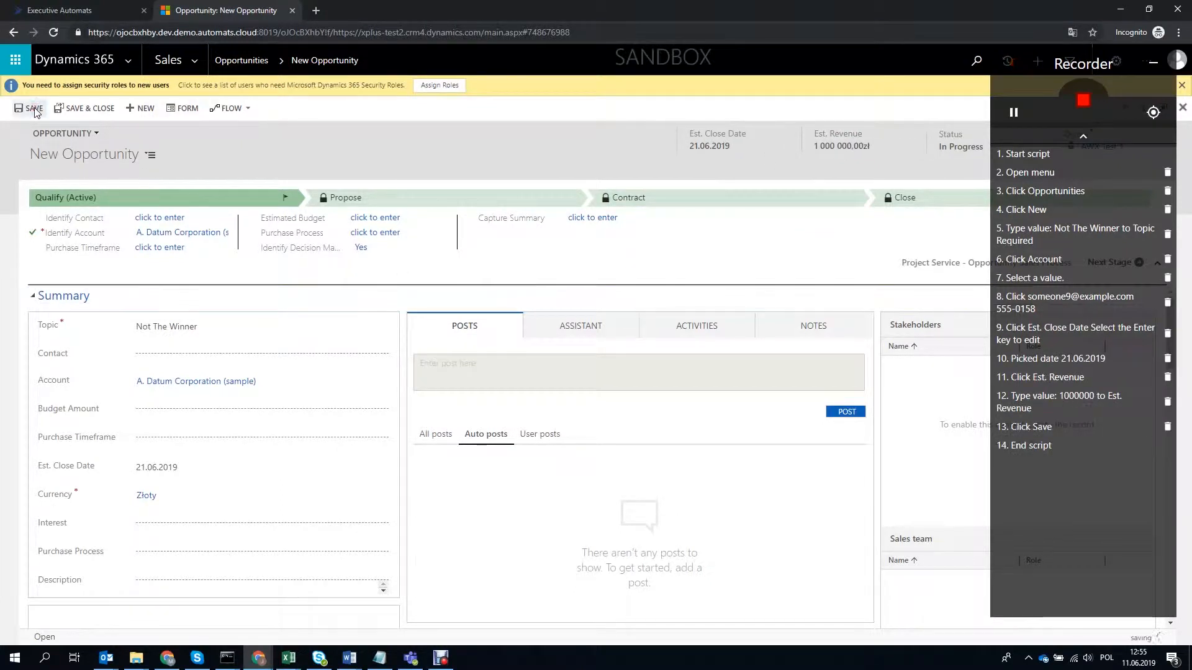
click(34, 108)
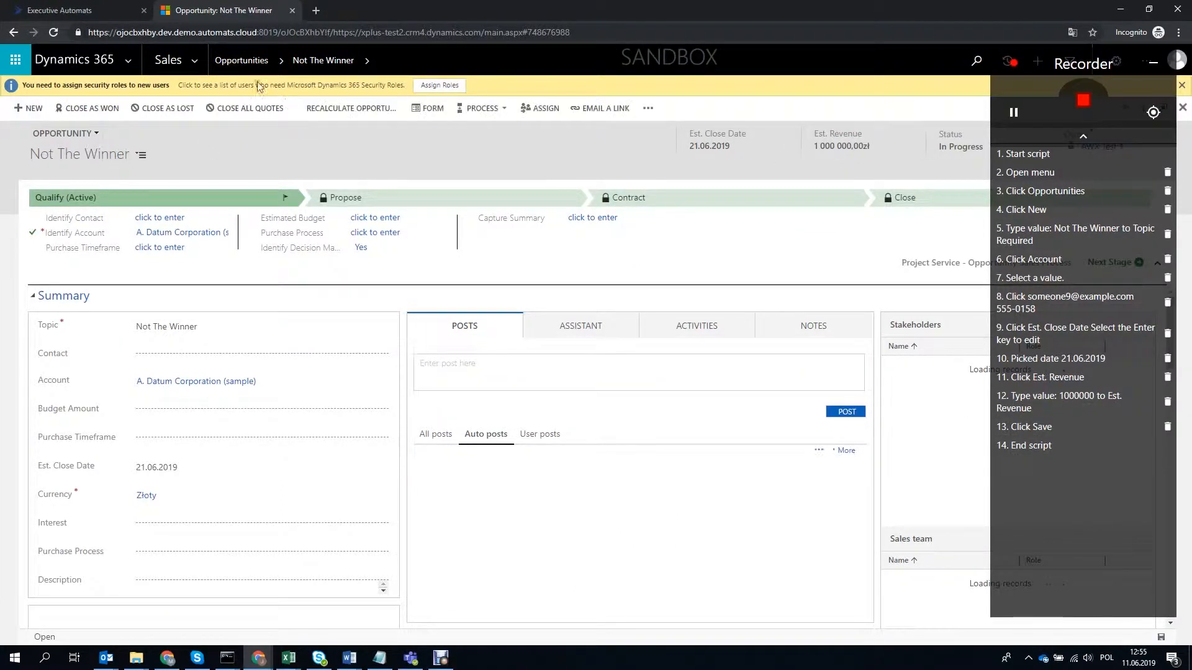
click(241, 60)
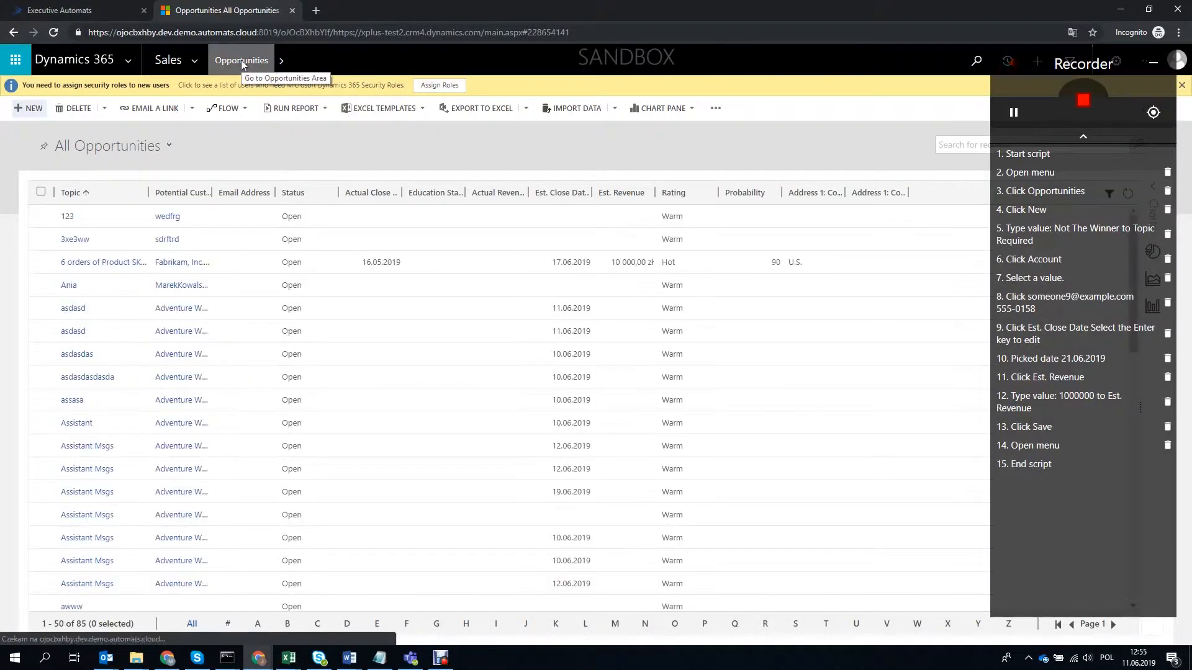
- Filter to 'Not The Winner', close it as won with 'Nice!', and keep the recorded steps
click(200, 193)
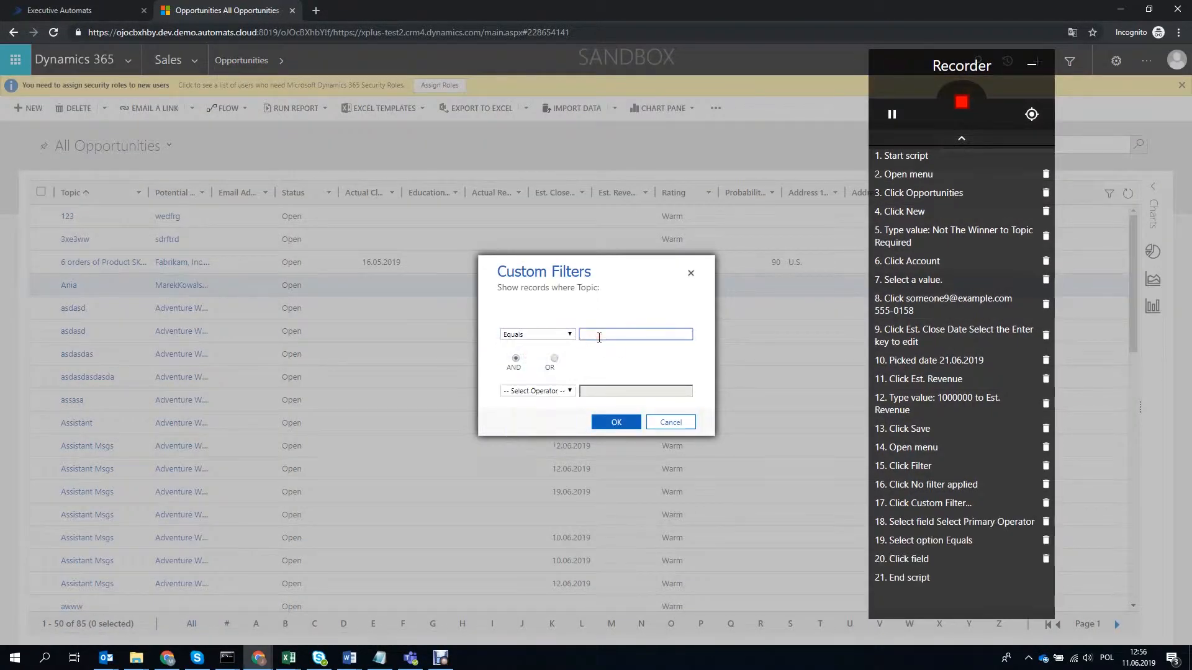
click(616, 422)
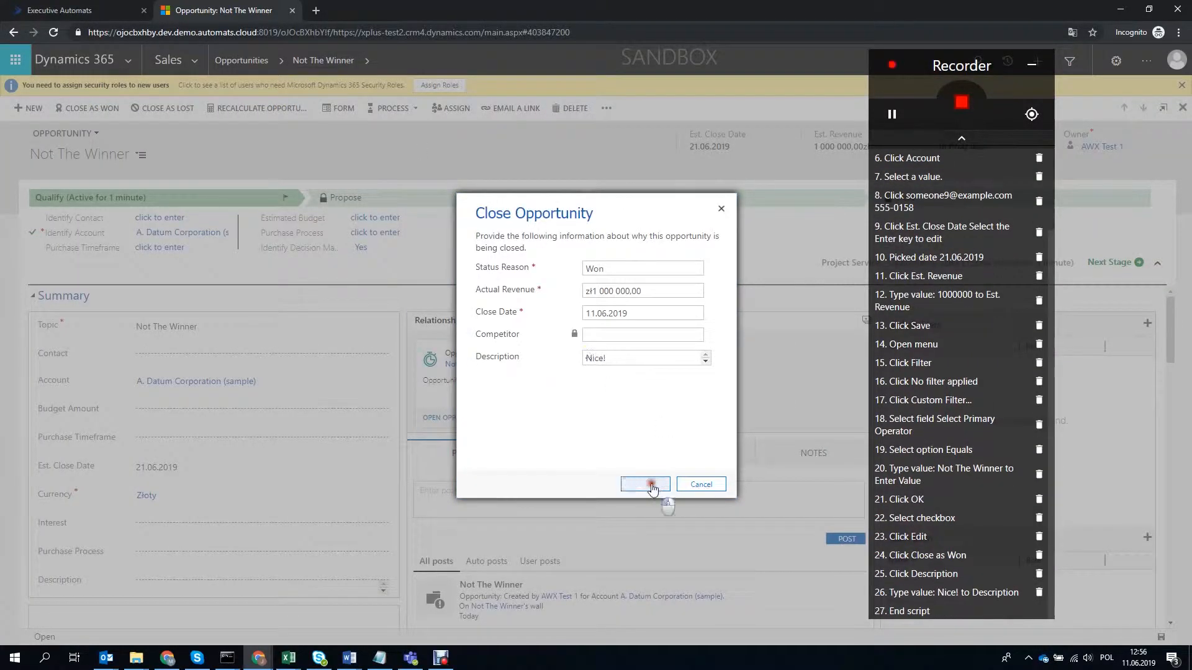
click(644, 484)
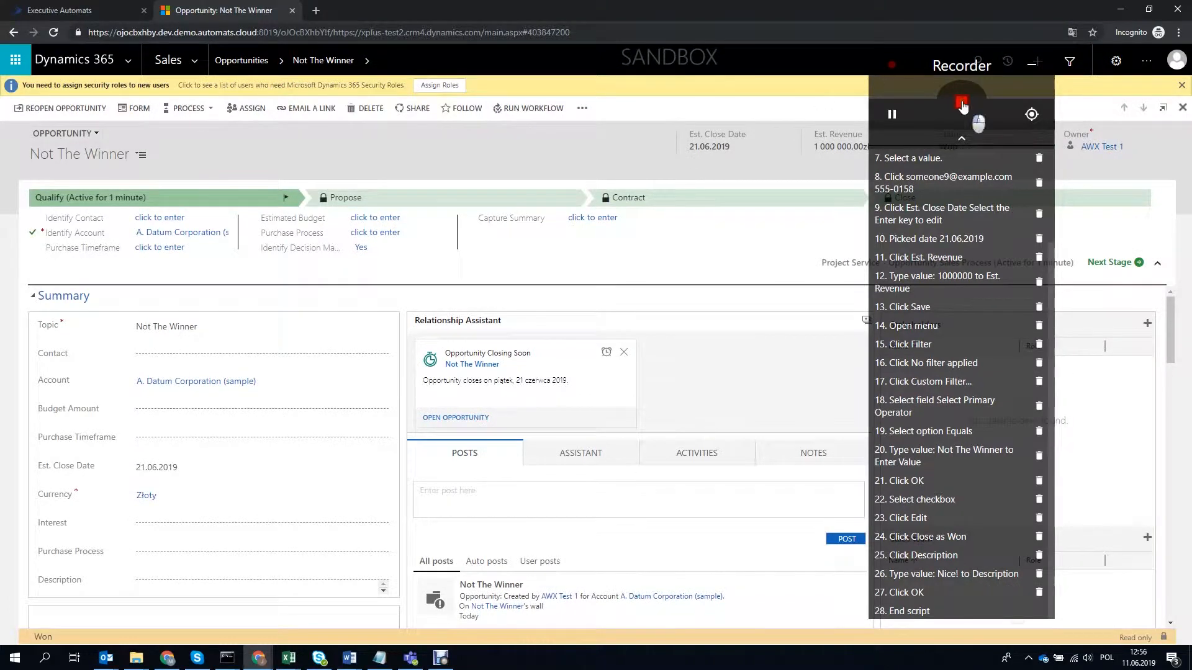
click(962, 102)
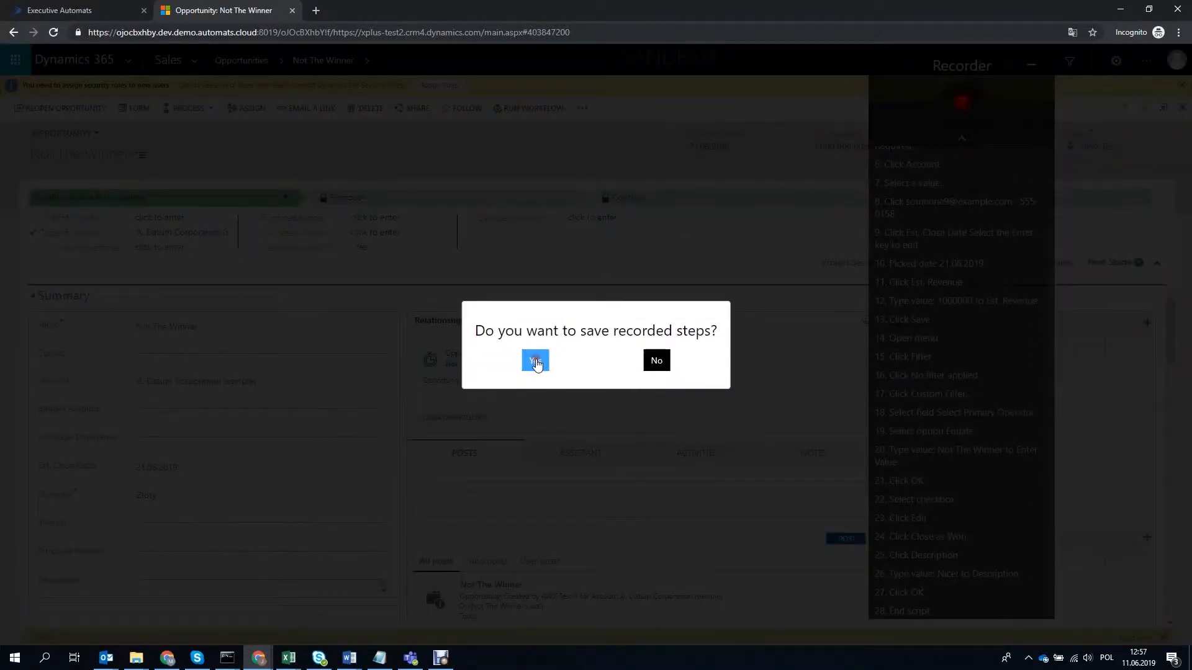
click(535, 361)
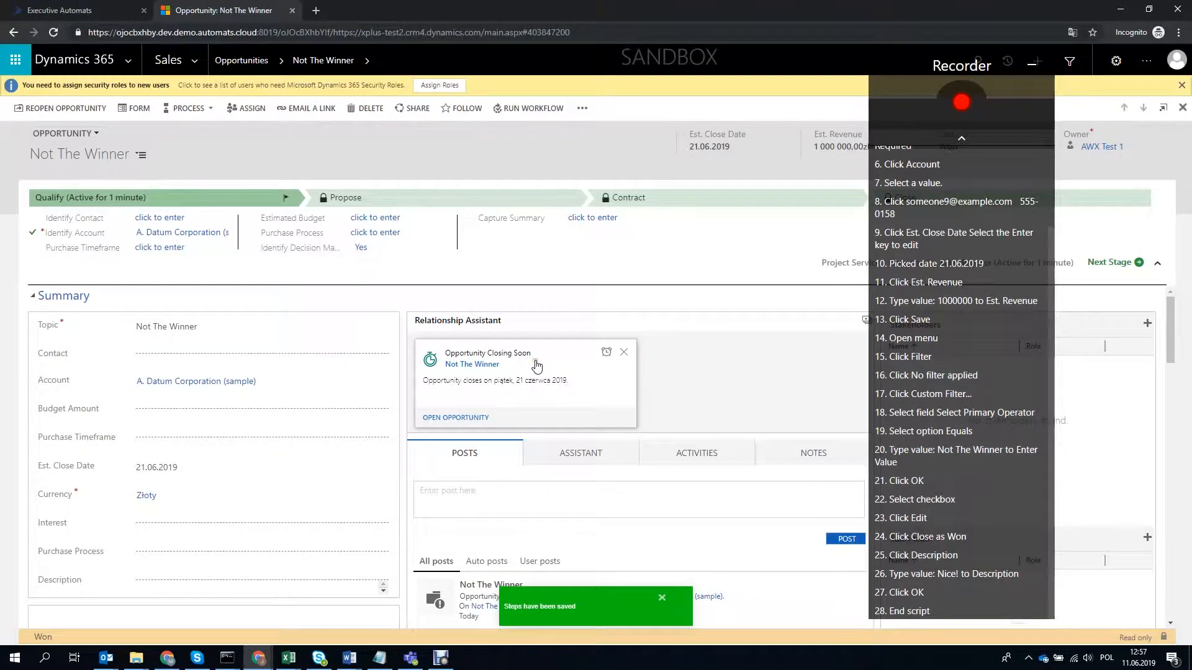
mouse_move(60, 108)
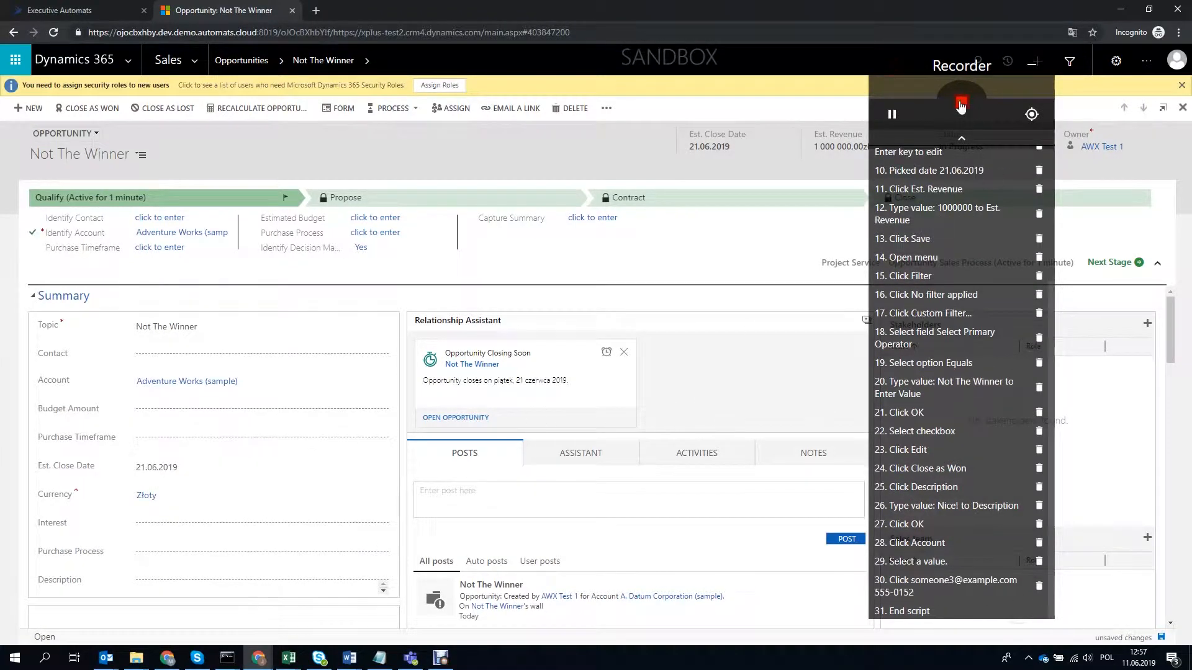
- Stop the recorder after switching the account to Adventure Works (sample)
click(76, 10)
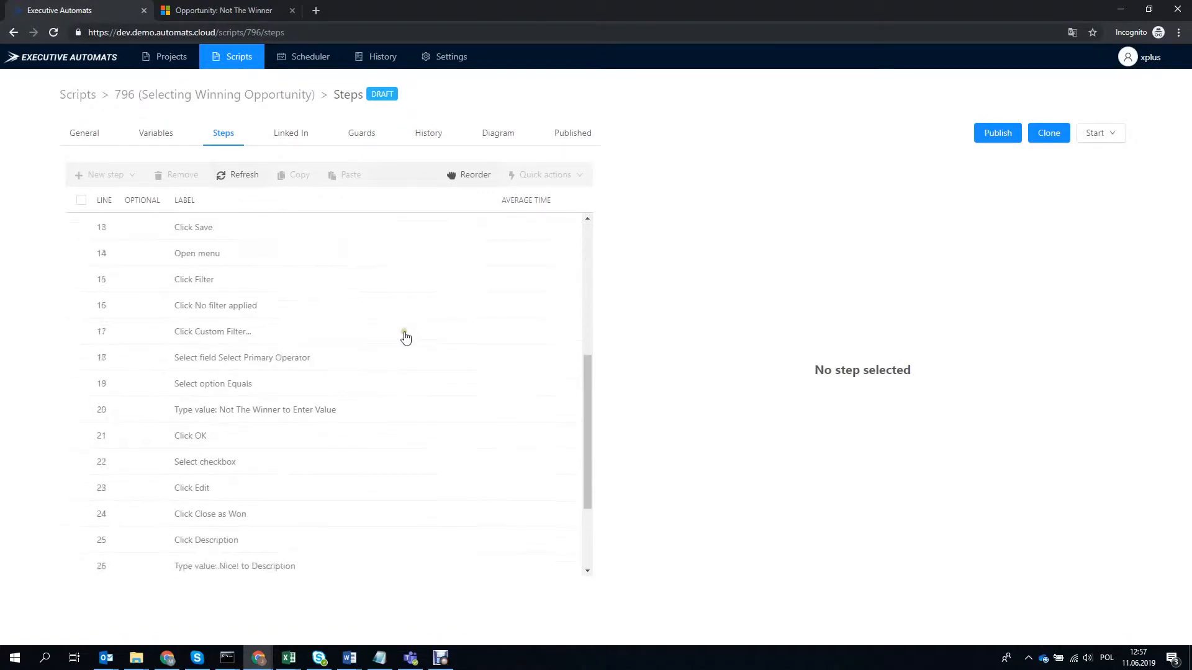
- Select script steps 4 through 14 and copy them
scroll(down, 3)
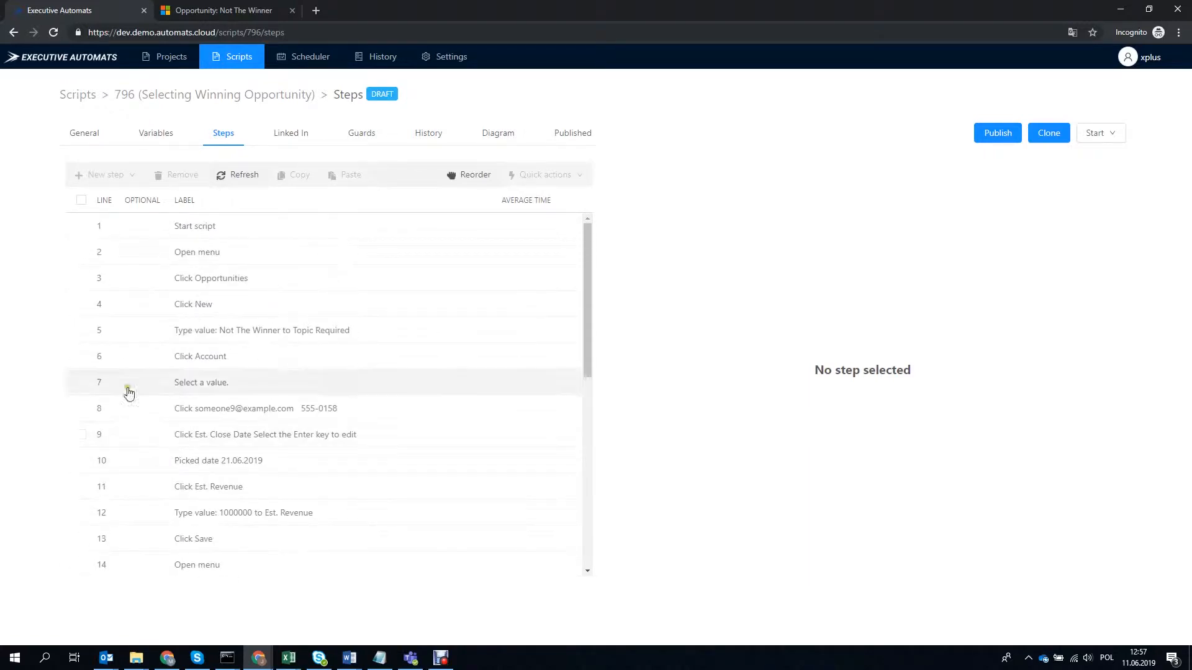
click(82, 383)
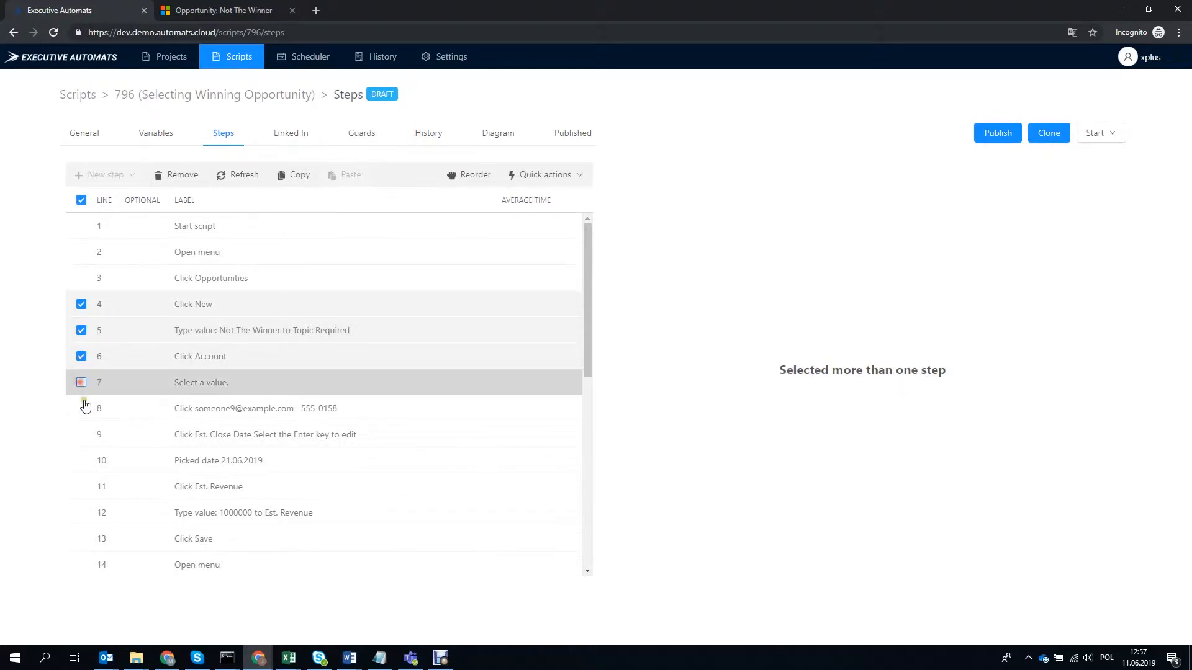
scroll(down, 3)
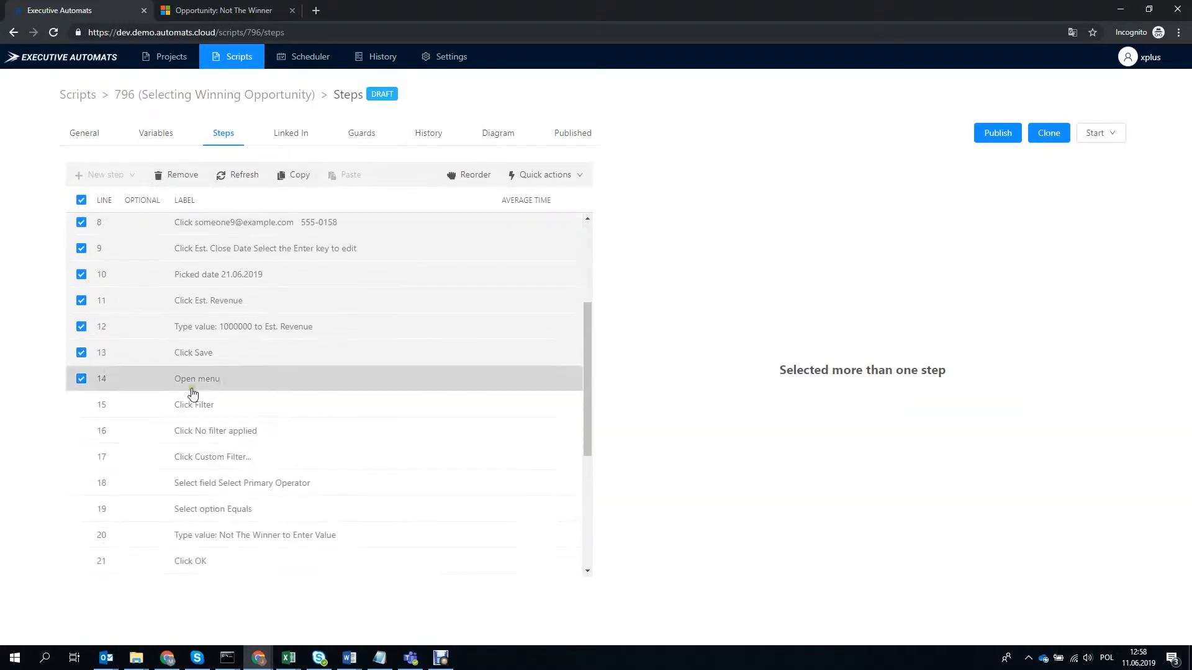
click(292, 175)
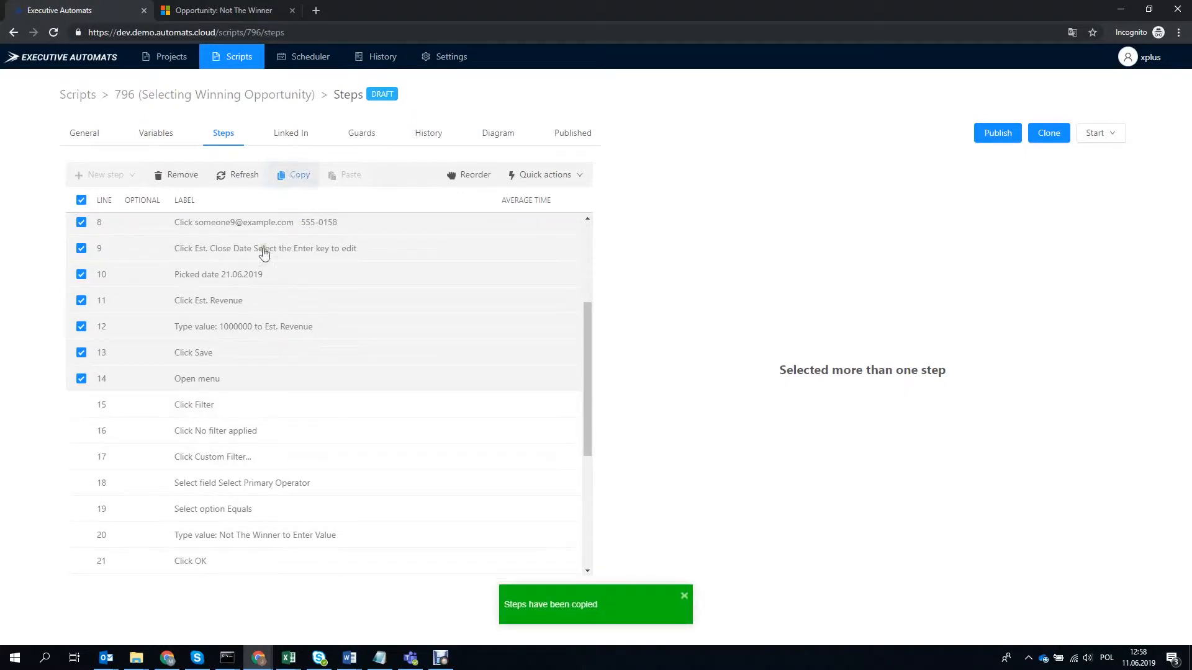
click(81, 200)
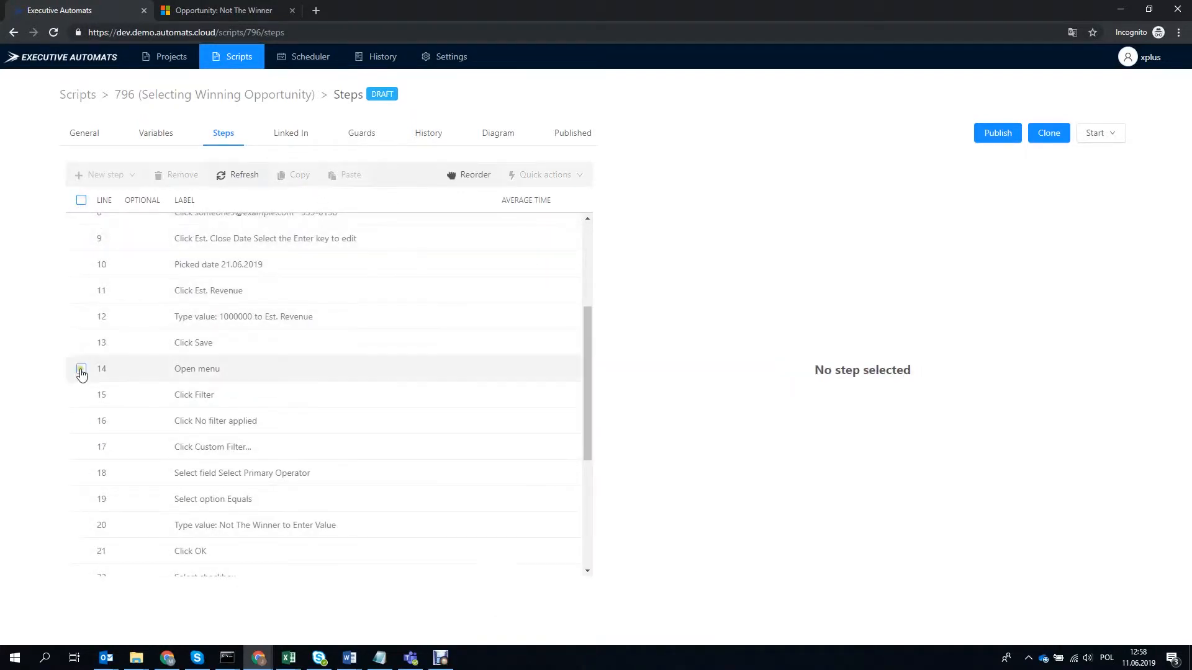
- Paste the copied steps after step 14
click(80, 369)
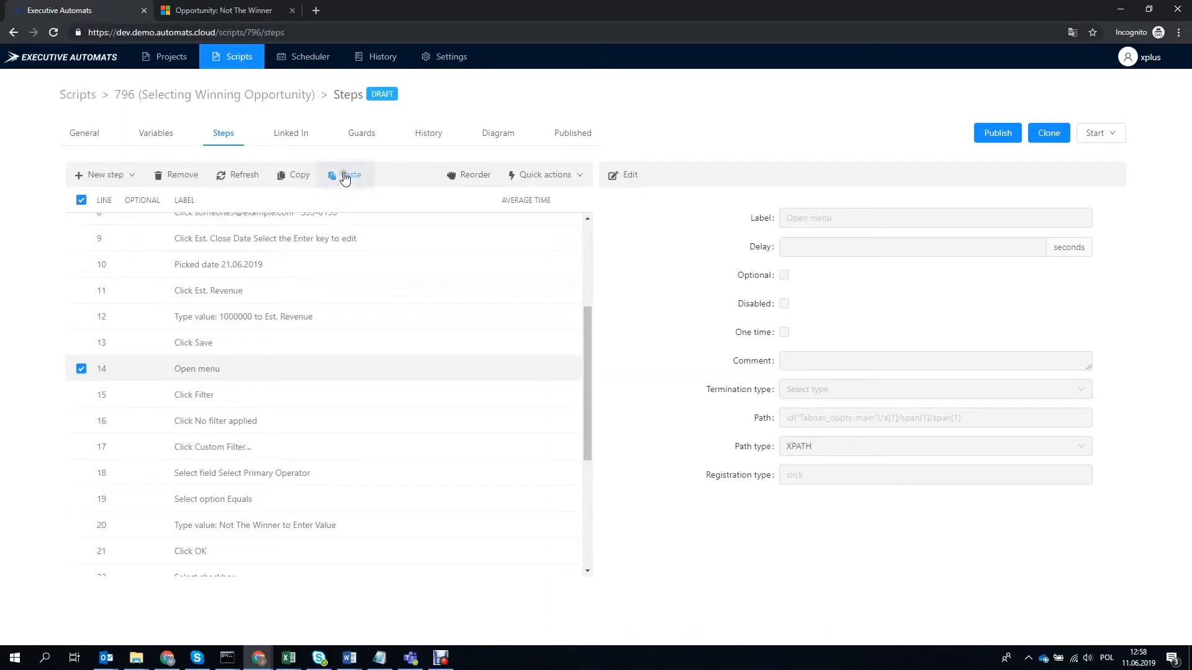
click(344, 174)
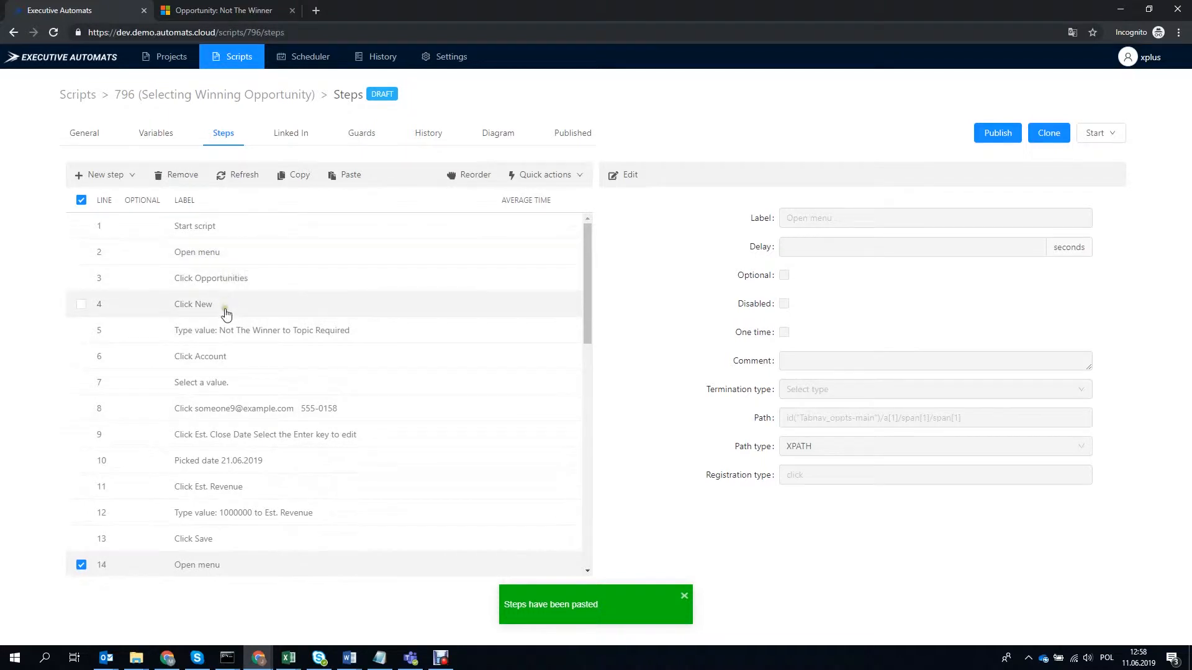
scroll(down, 3)
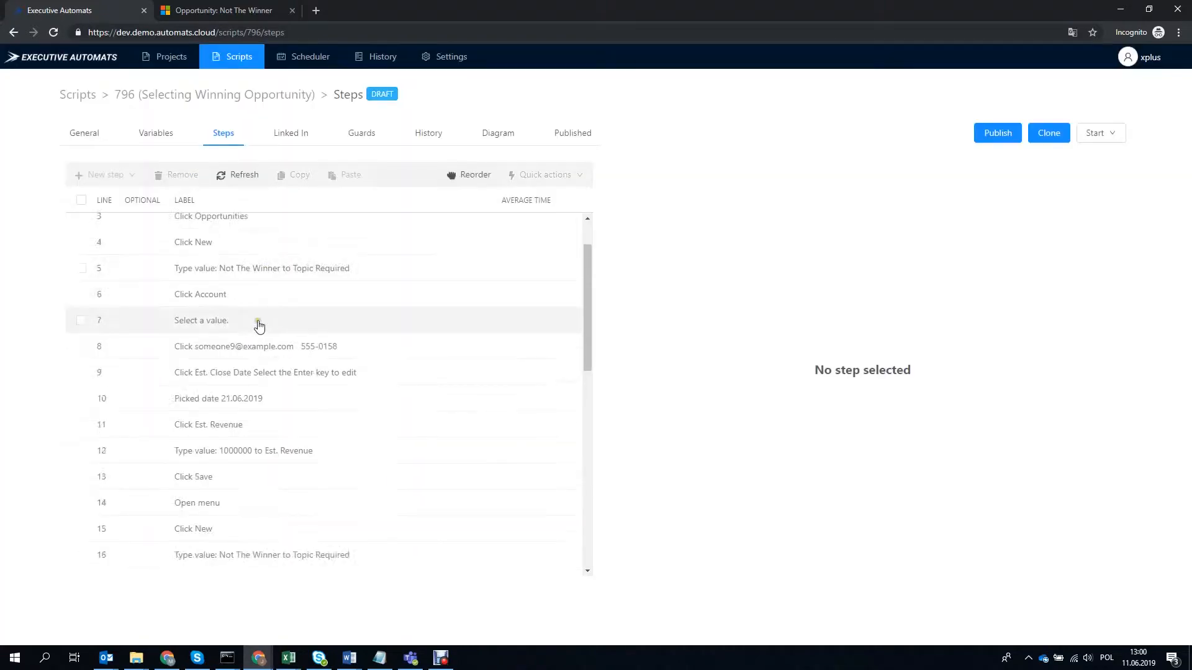
- Add a script variable named 'Winner' and return to the steps list
click(156, 133)
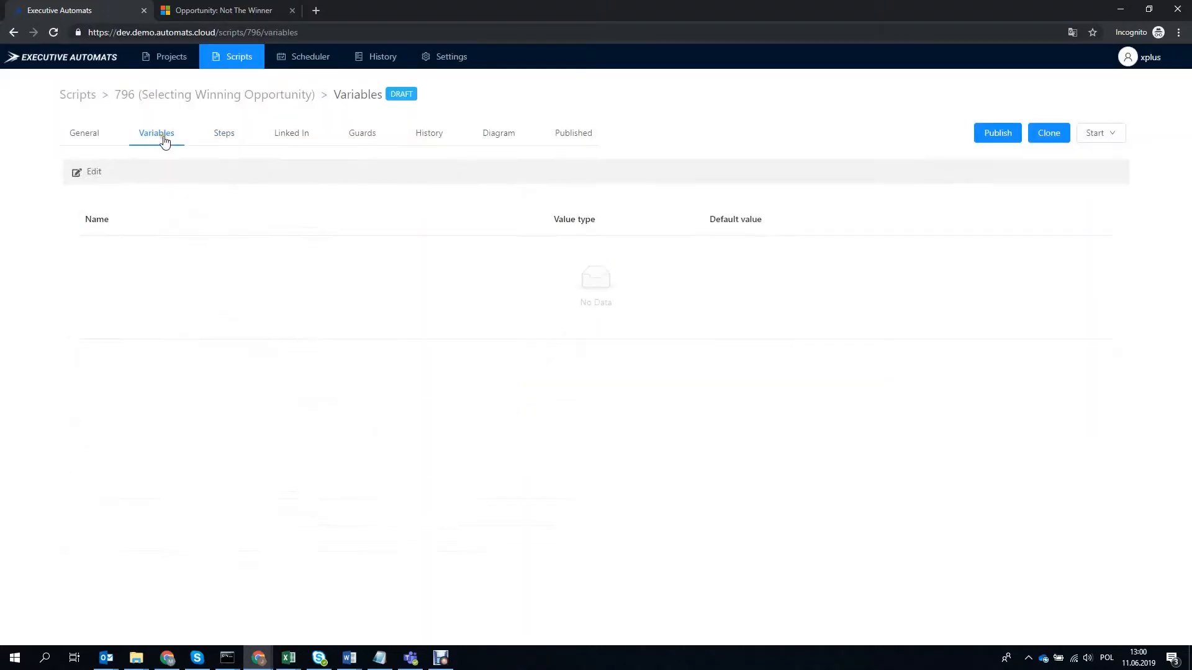
text(Winner)
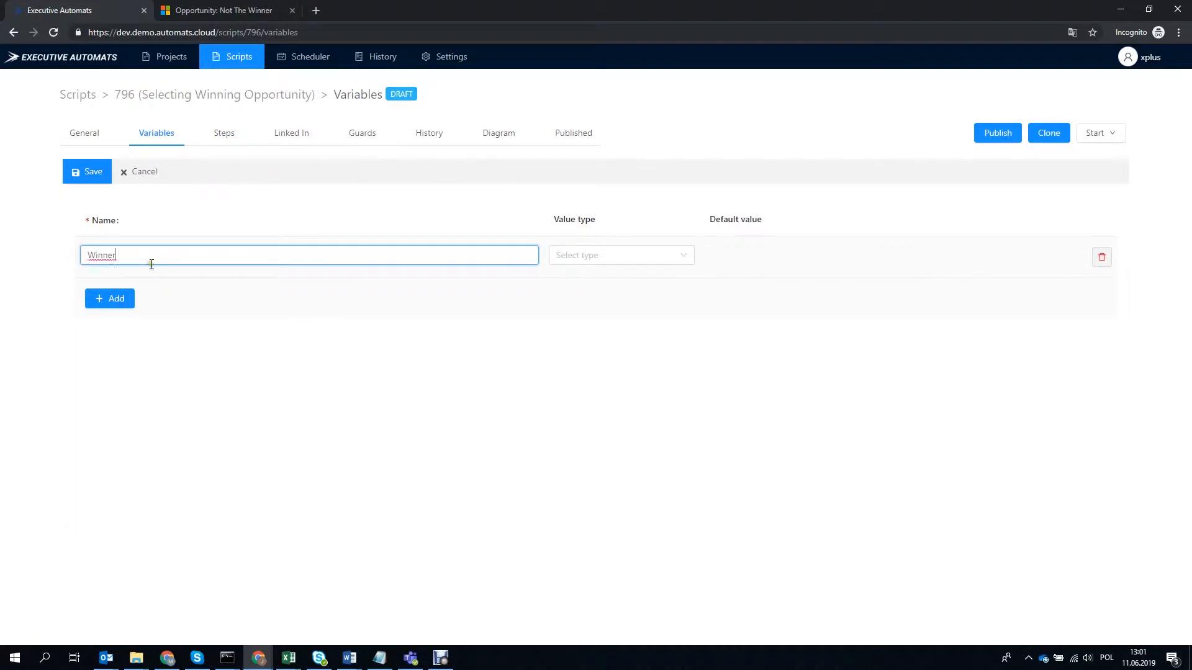
click(223, 133)
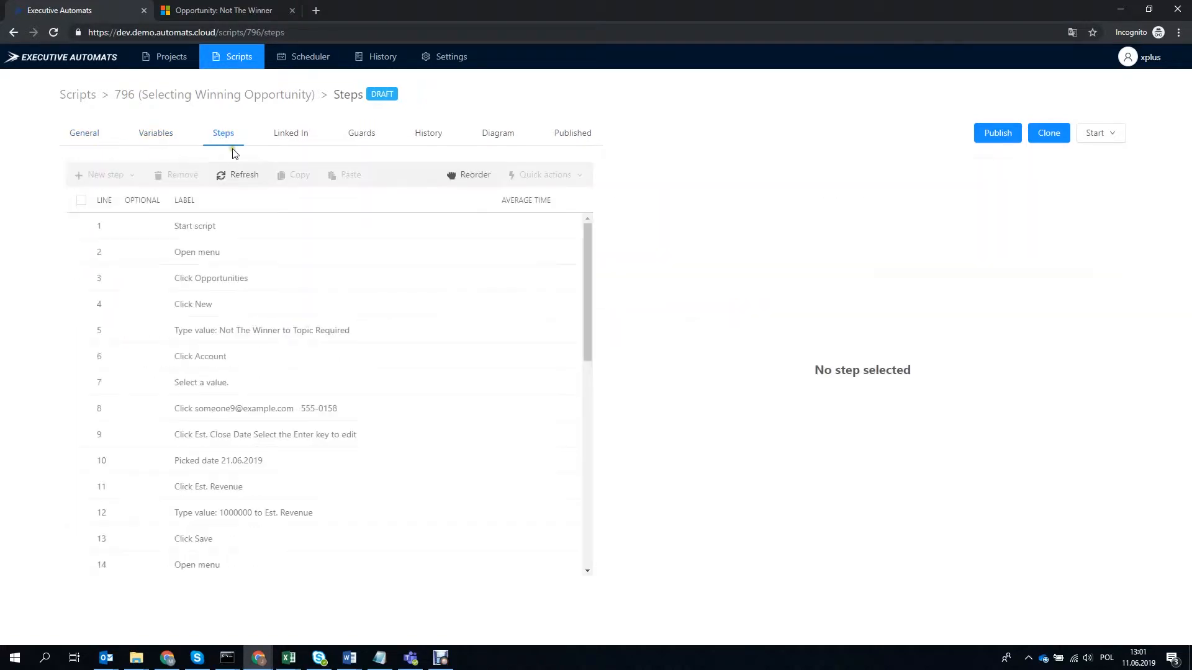
- Create the 'Assign The Winner' step after step 15, setting Winner to 'The Winner Opportunity'
click(99, 173)
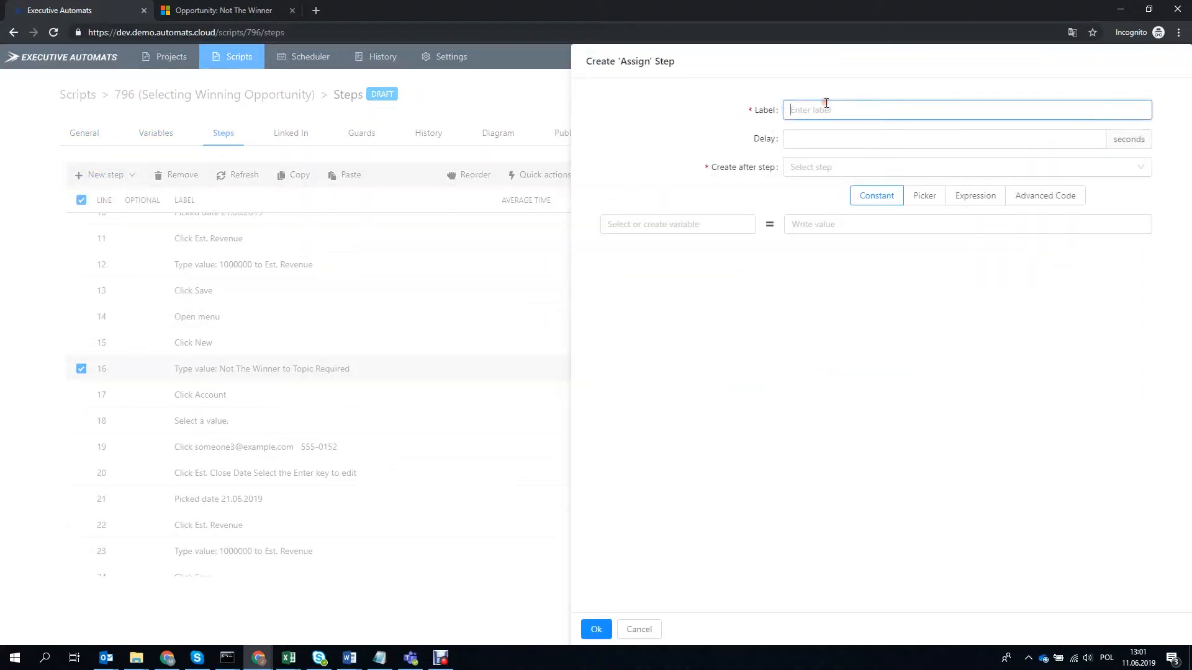
click(966, 167)
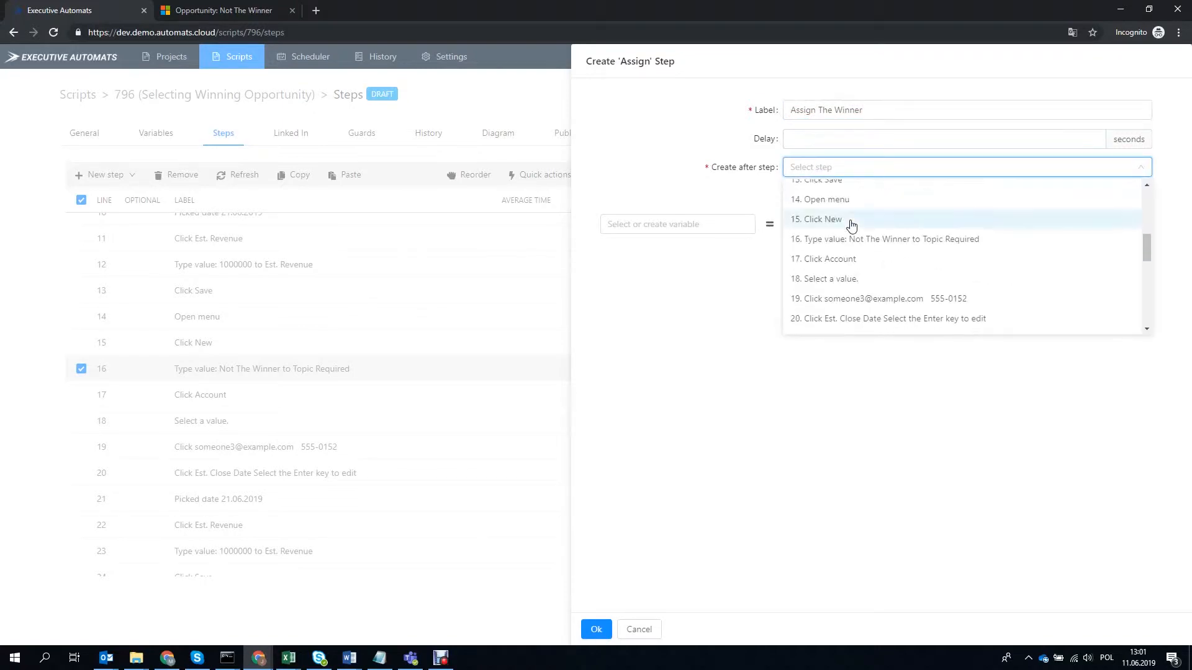
click(823, 219)
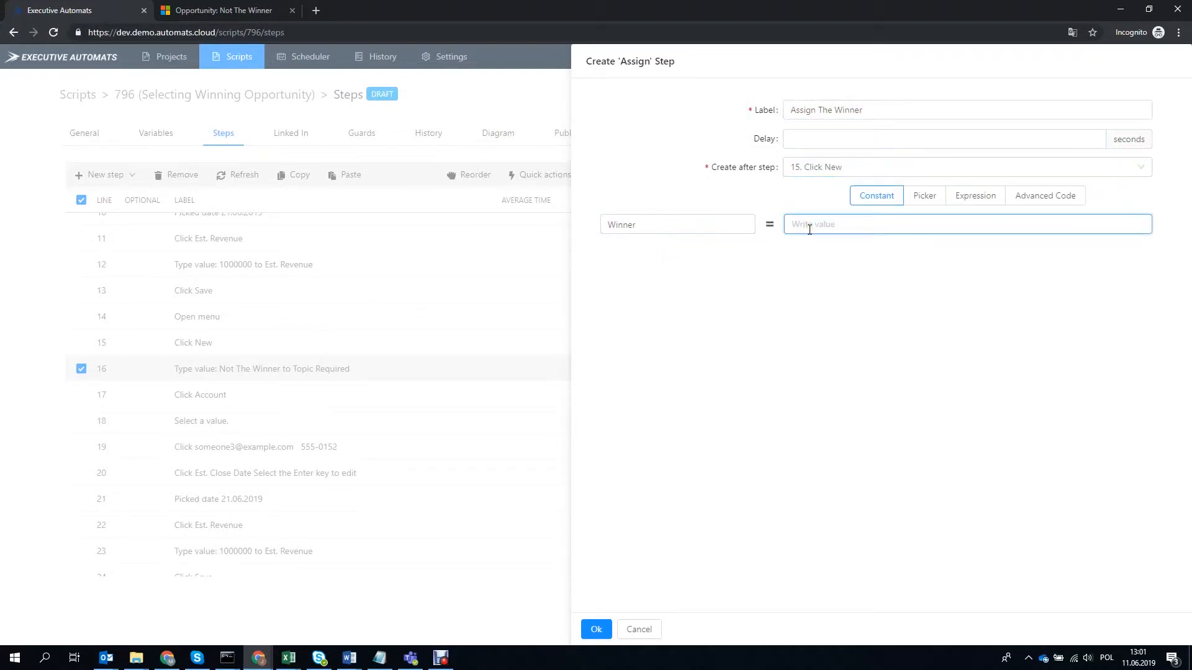
text(The Winner Opportunity)
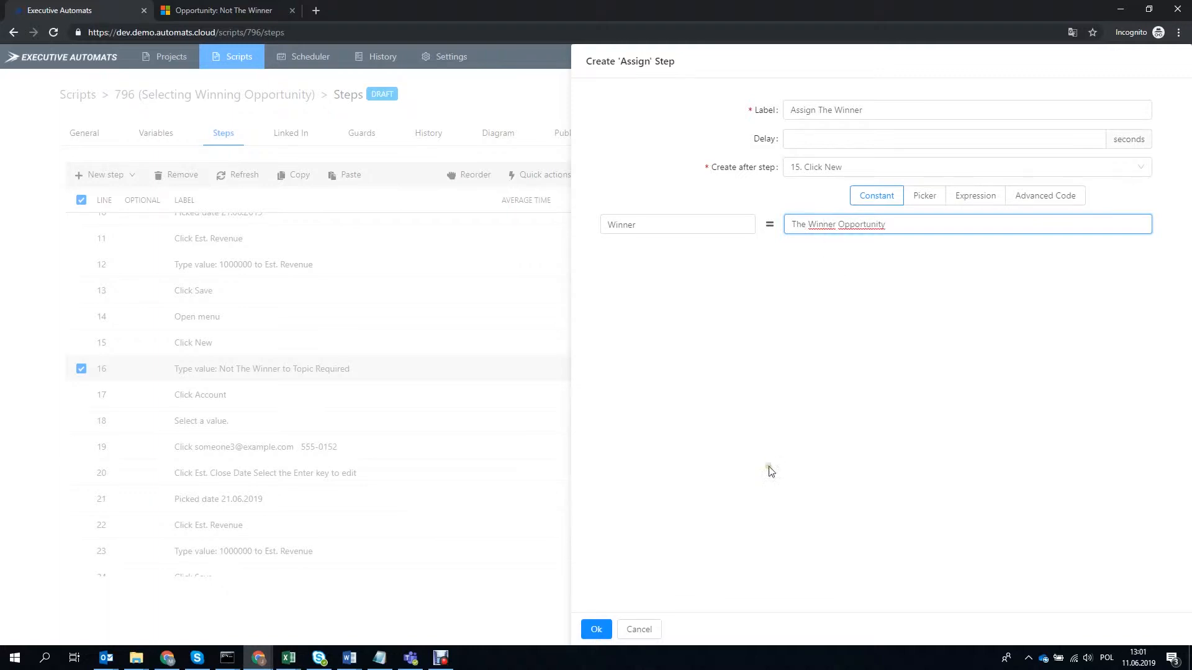
click(595, 630)
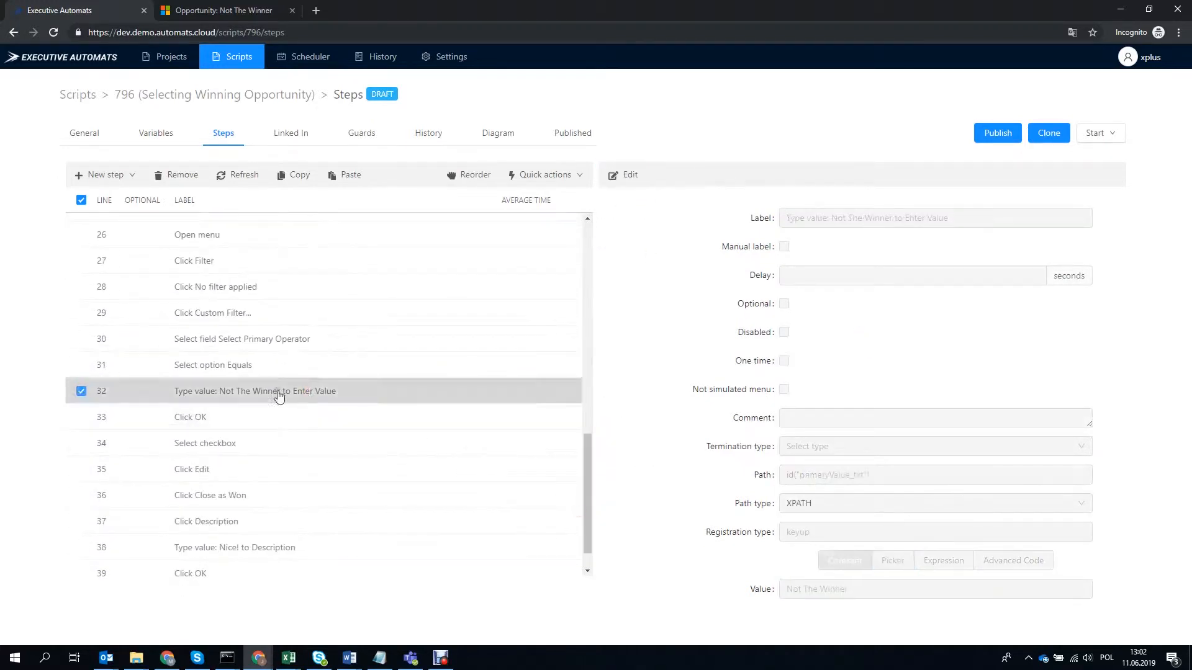
- Make the filter step use the Winner variable; save revenue 5000000 and close date 28.08.2019
click(627, 173)
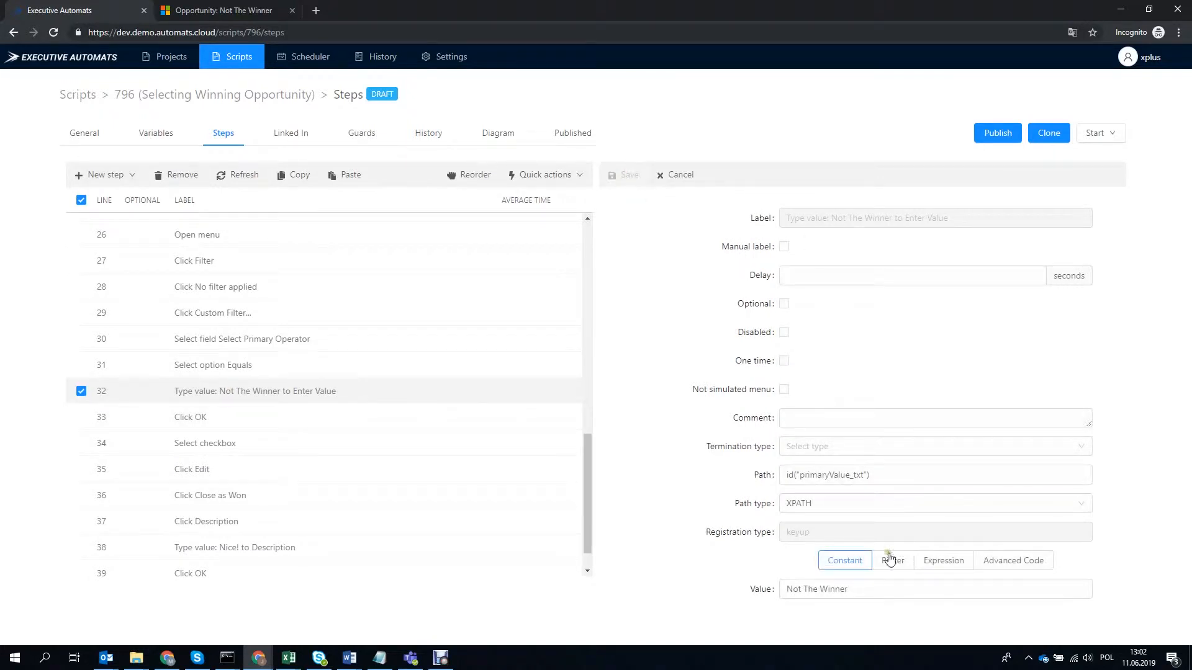
click(893, 560)
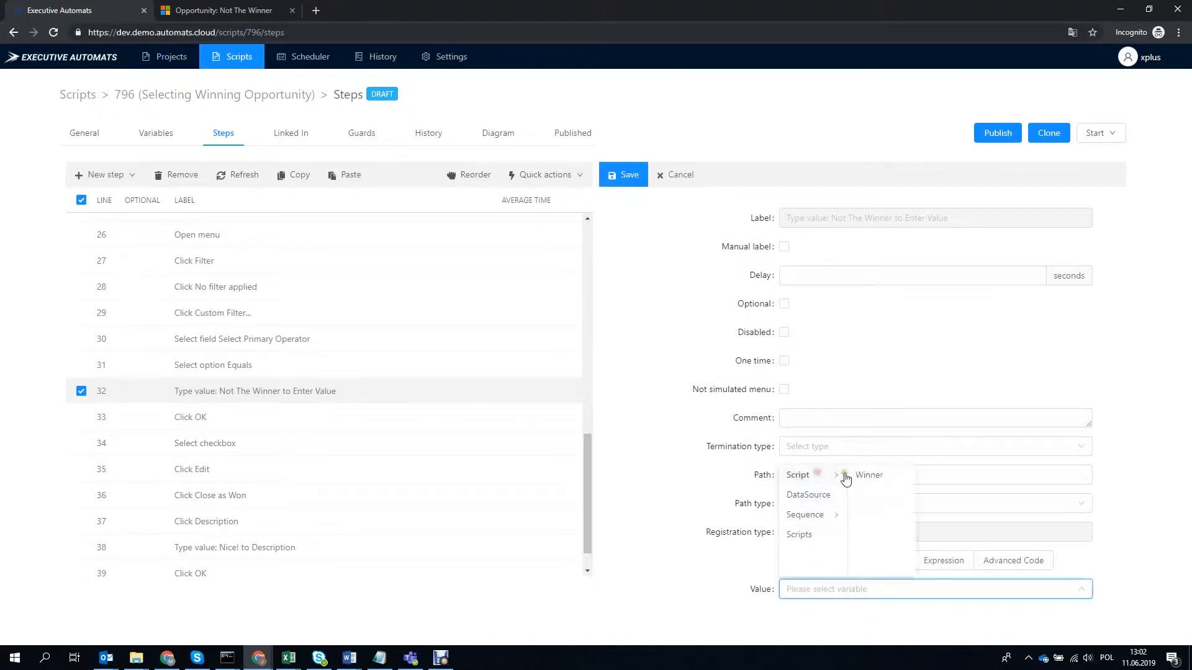
click(870, 475)
text(5000000)
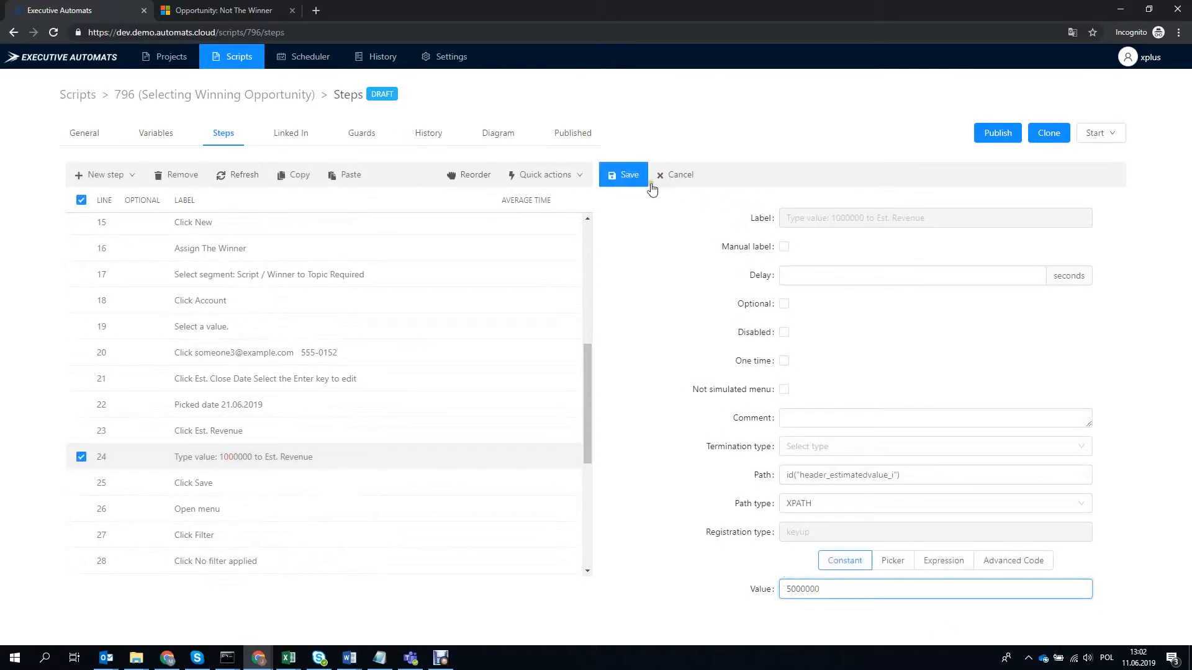
click(623, 174)
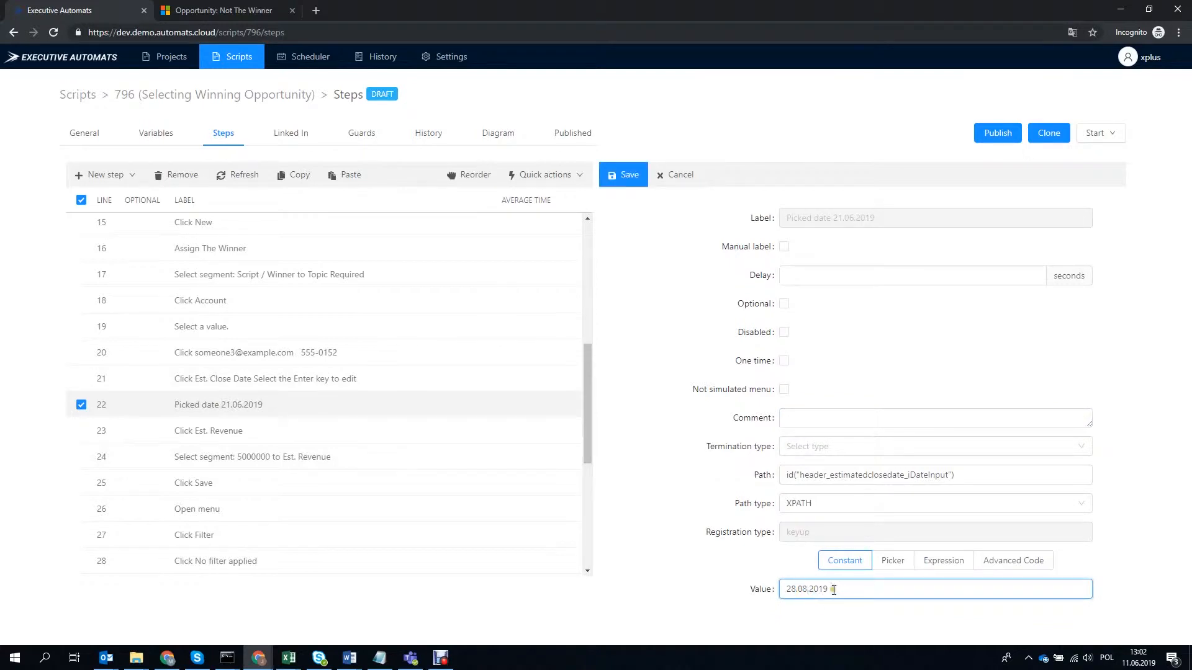
click(623, 174)
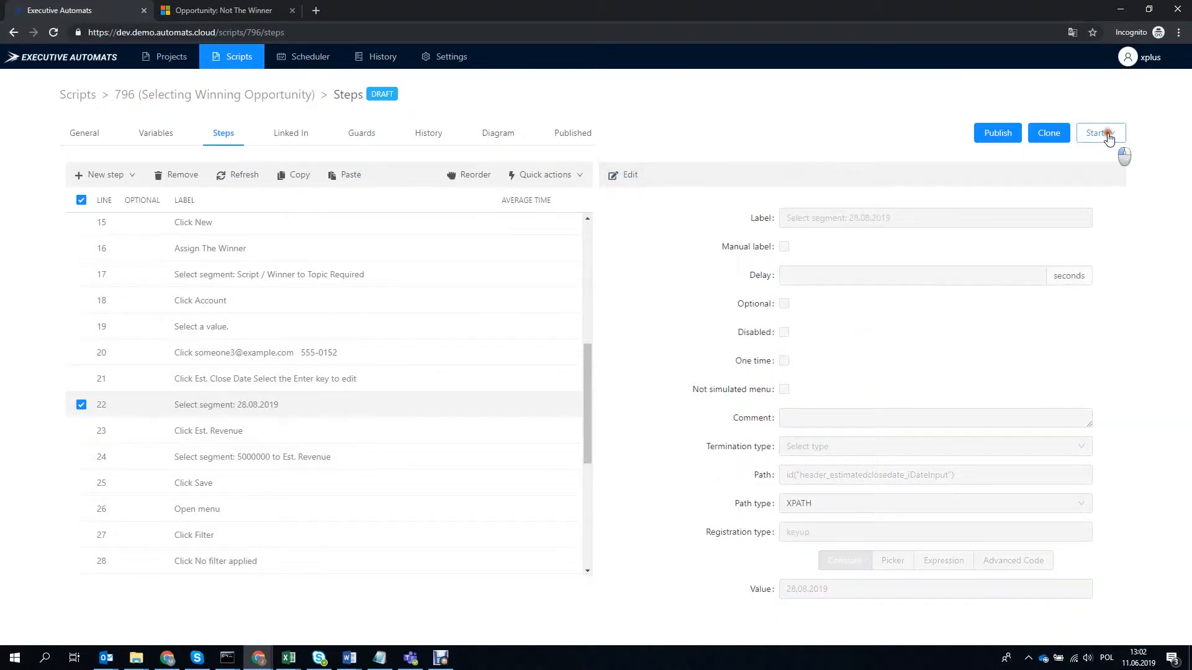
- Play the script, saving The Winner Opportunity closing 28.08.2019 with 5 000 000 revenue
click(1098, 133)
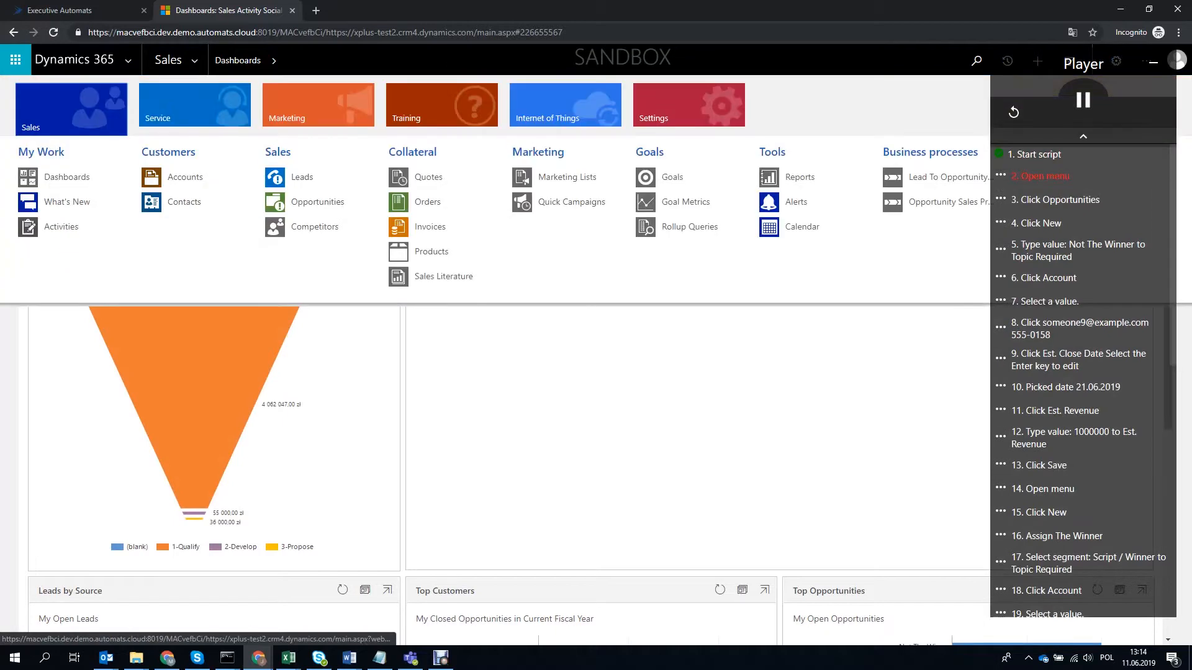
click(316, 201)
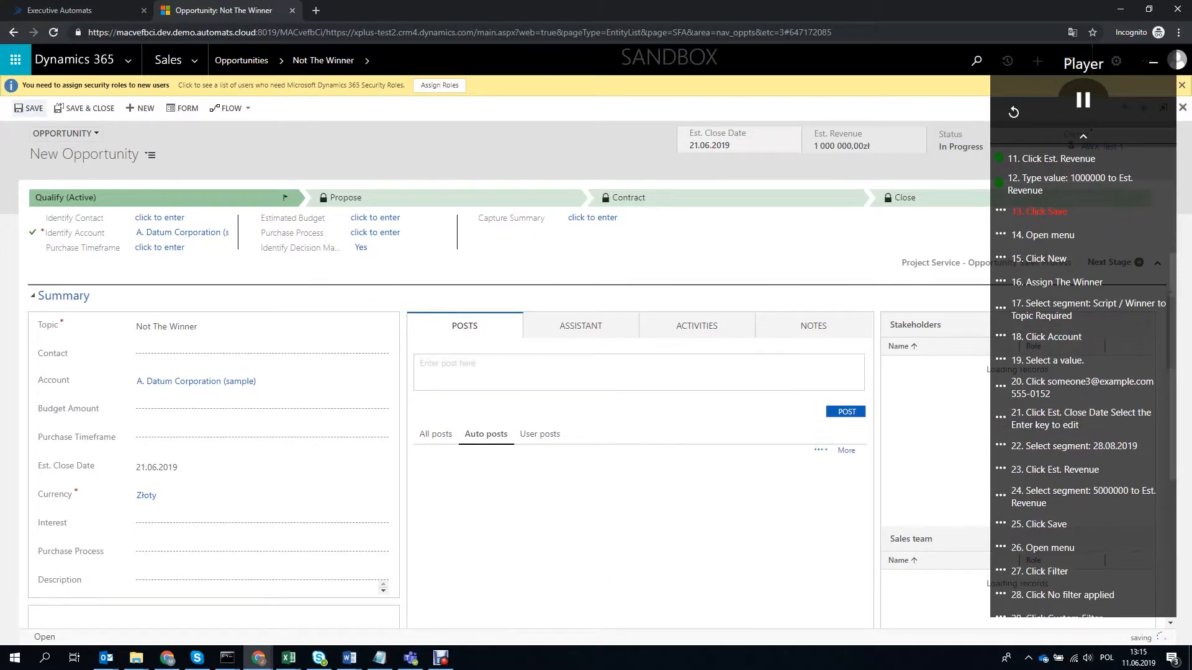
click(241, 60)
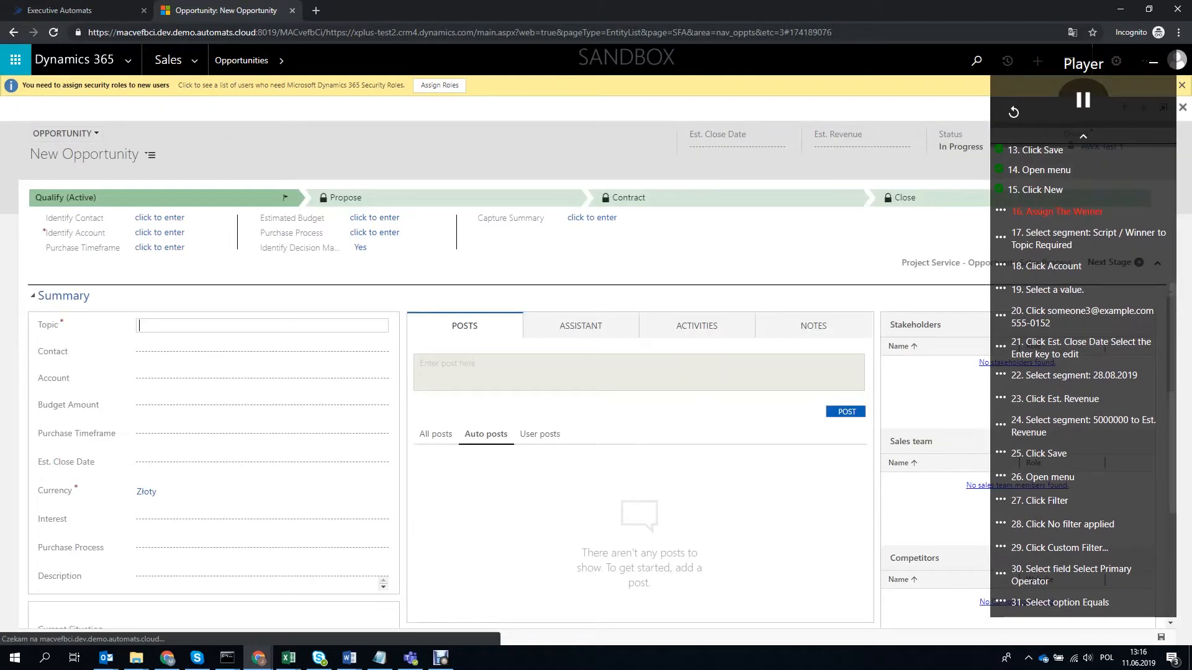
text(The Winner Opportunity)
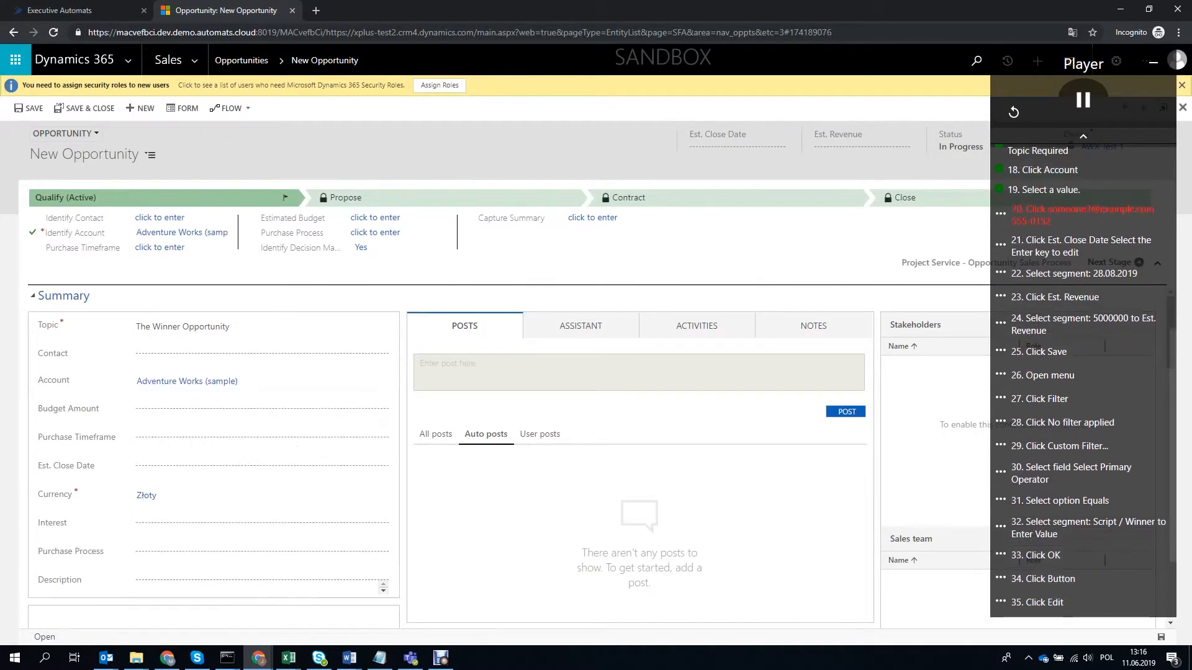
text(28.08.2019)
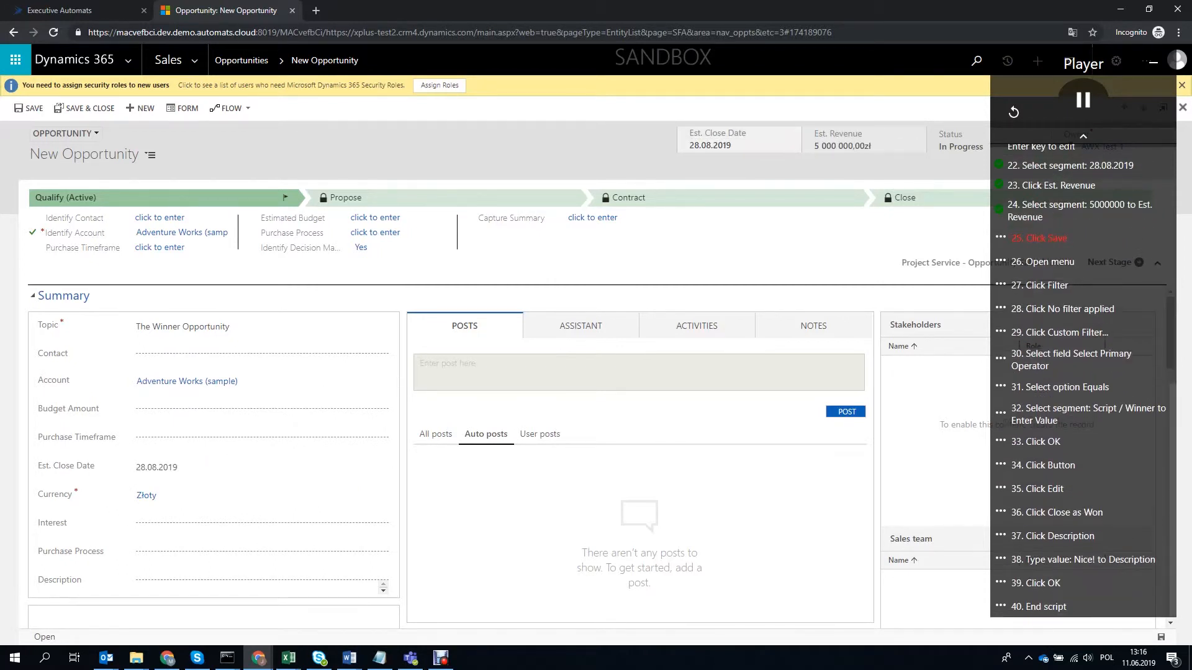
click(28, 108)
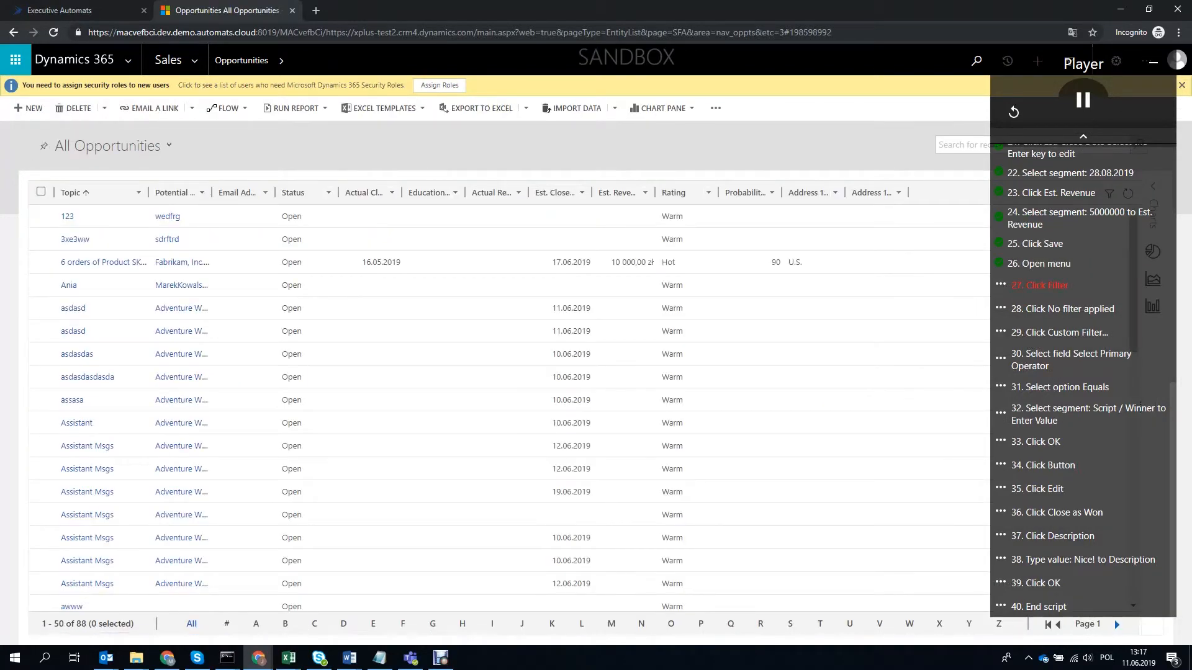
- Filter to The Winner Opportunity, close it as won, and return to the script editor
click(1057, 338)
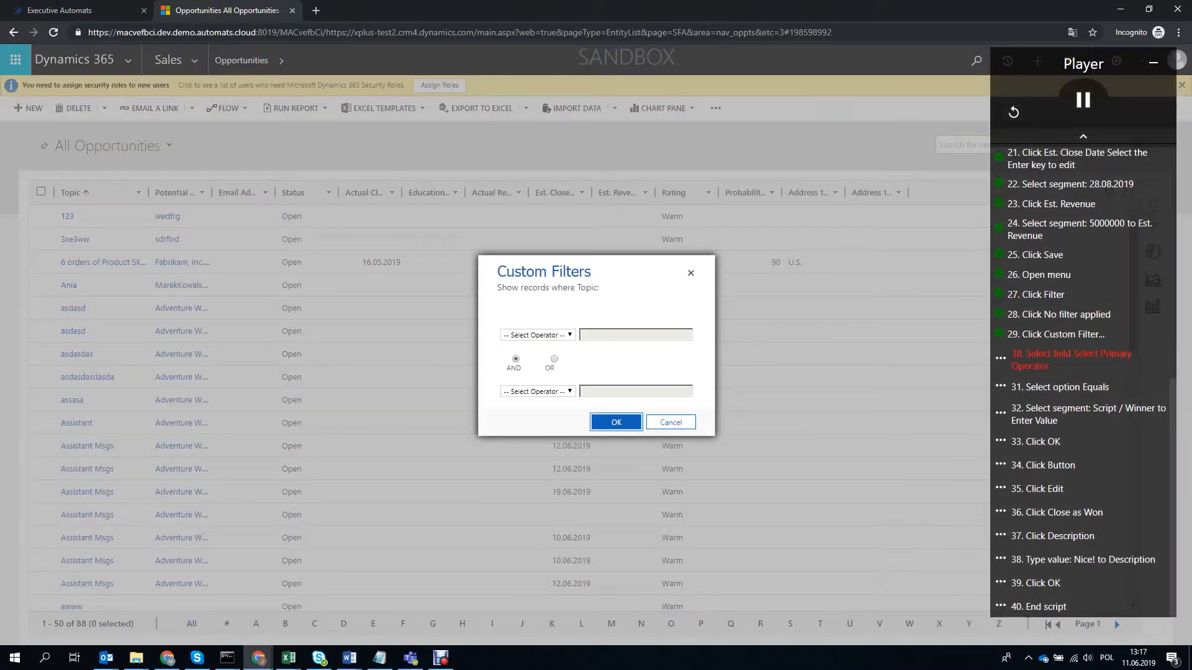
text(The Winner Opportunity)
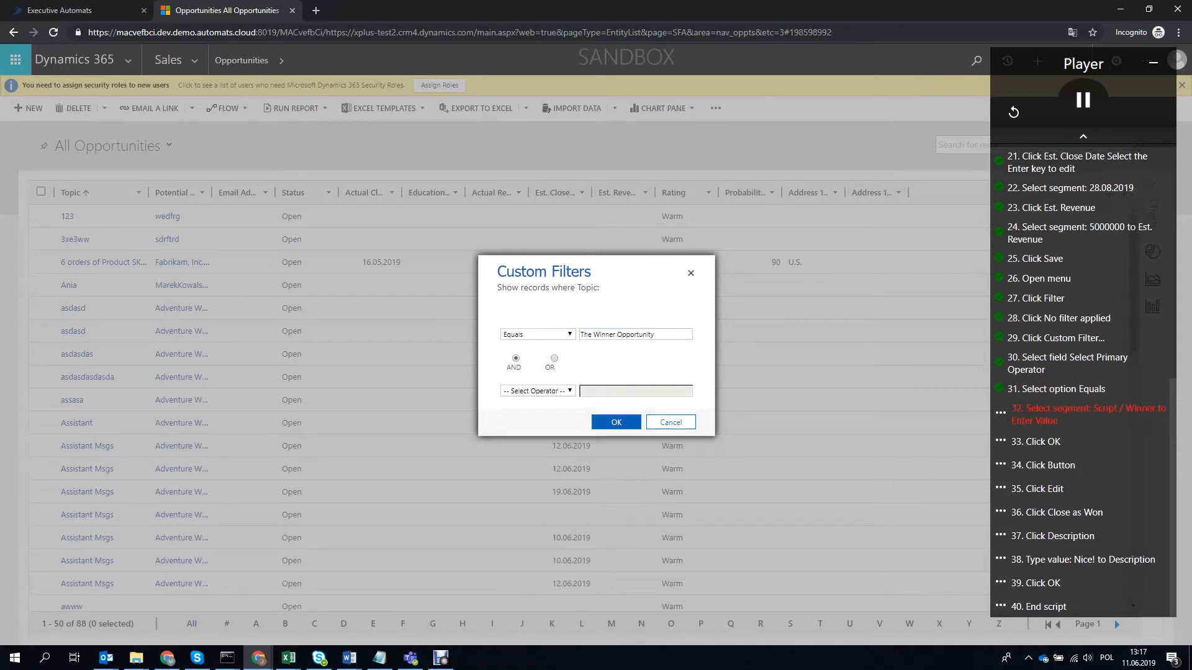
click(615, 422)
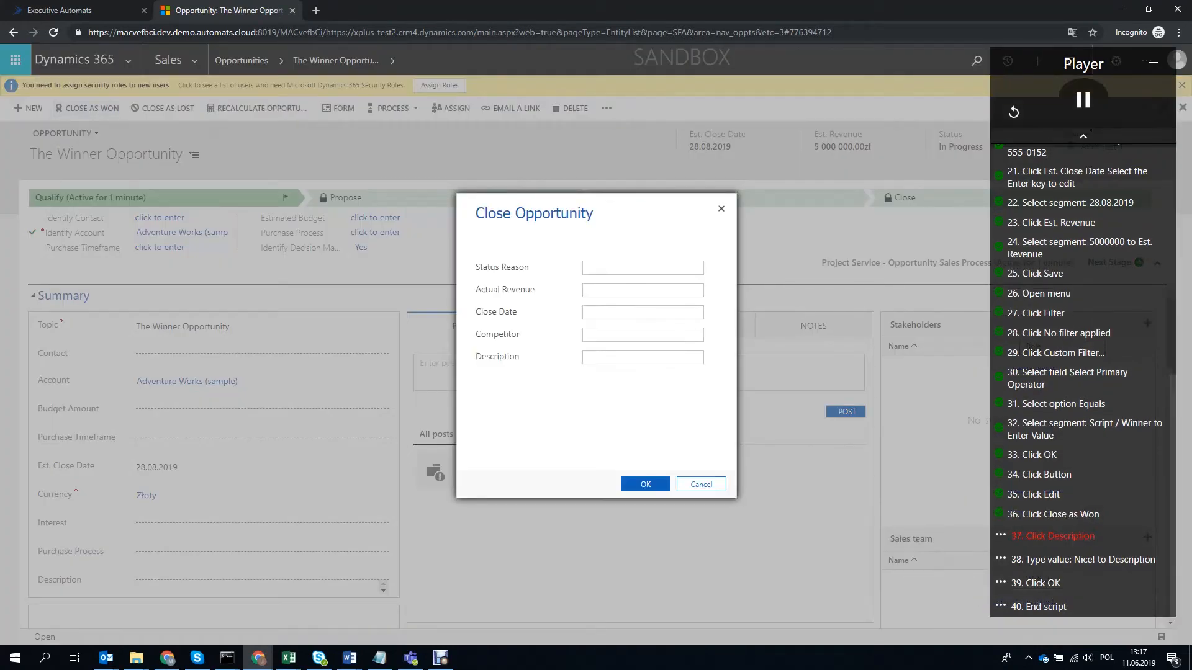
click(644, 484)
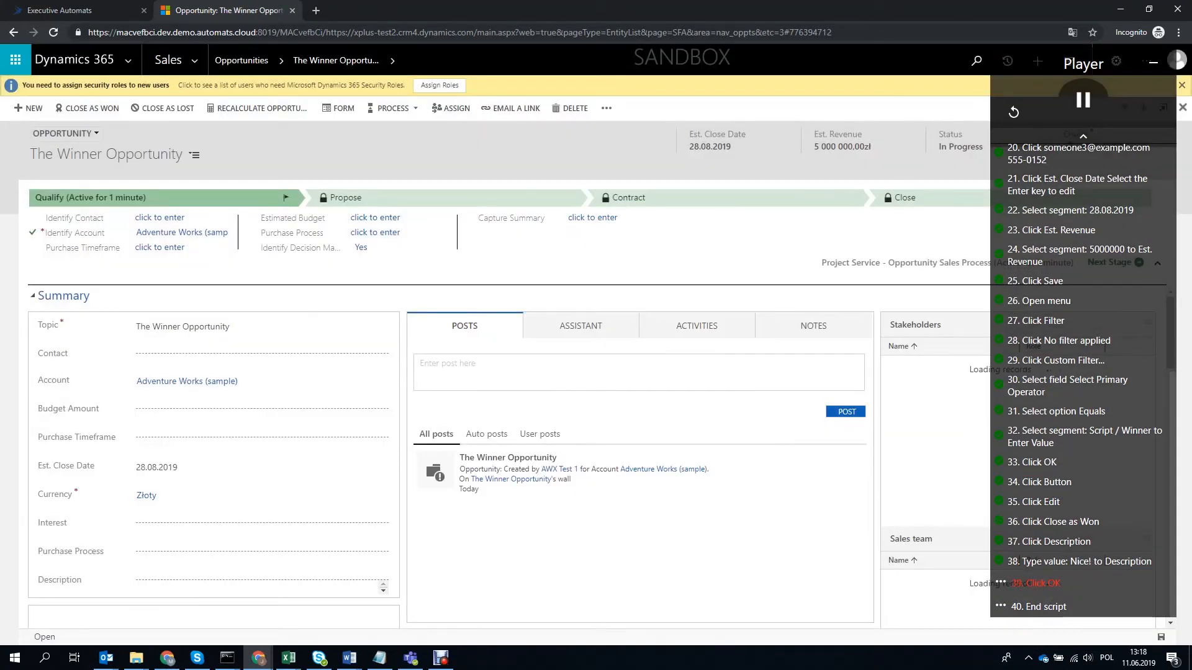
click(72, 10)
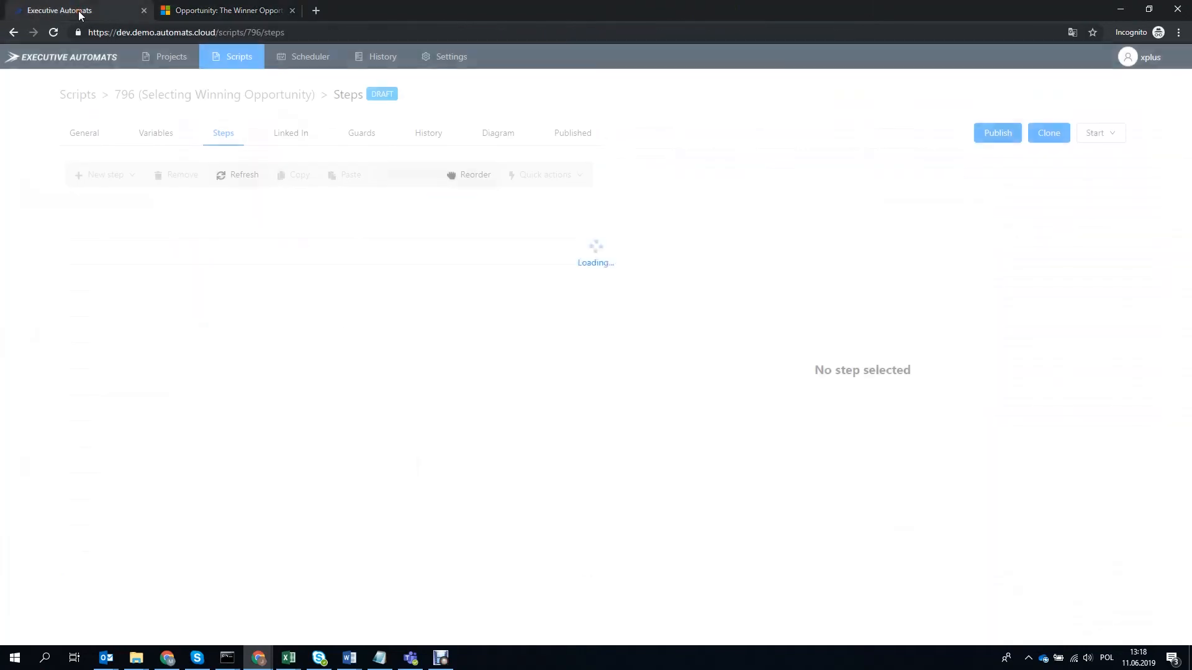
- Open script 796's run history and page through to confirm every step succeeded
click(428, 133)
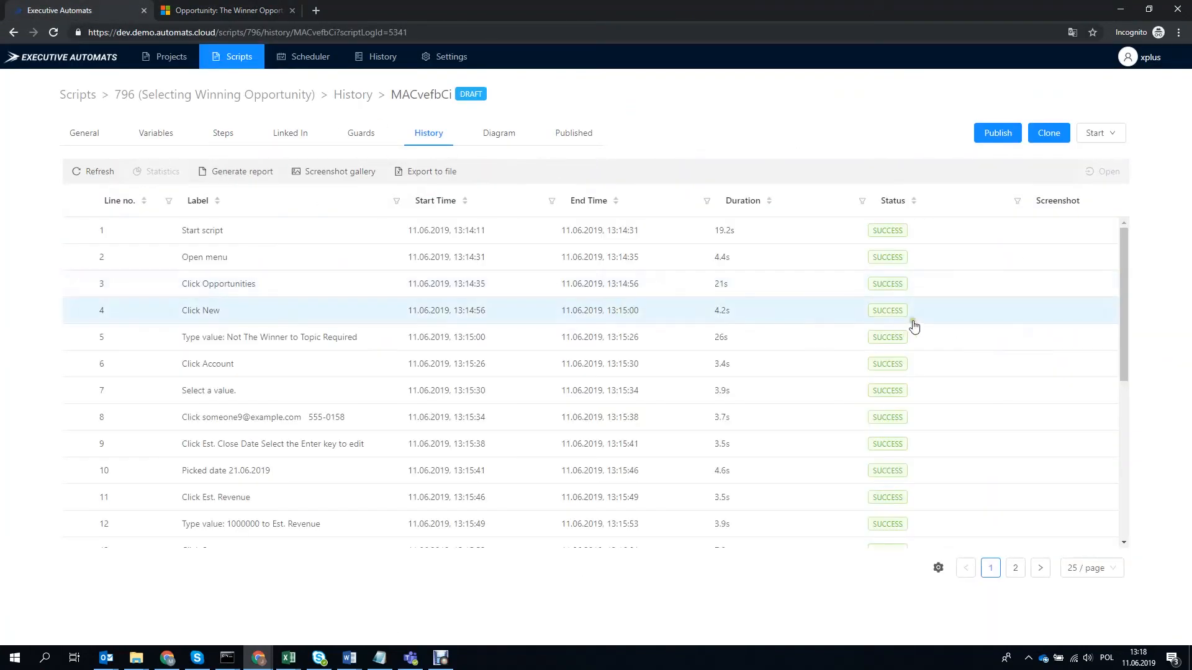
click(1015, 568)
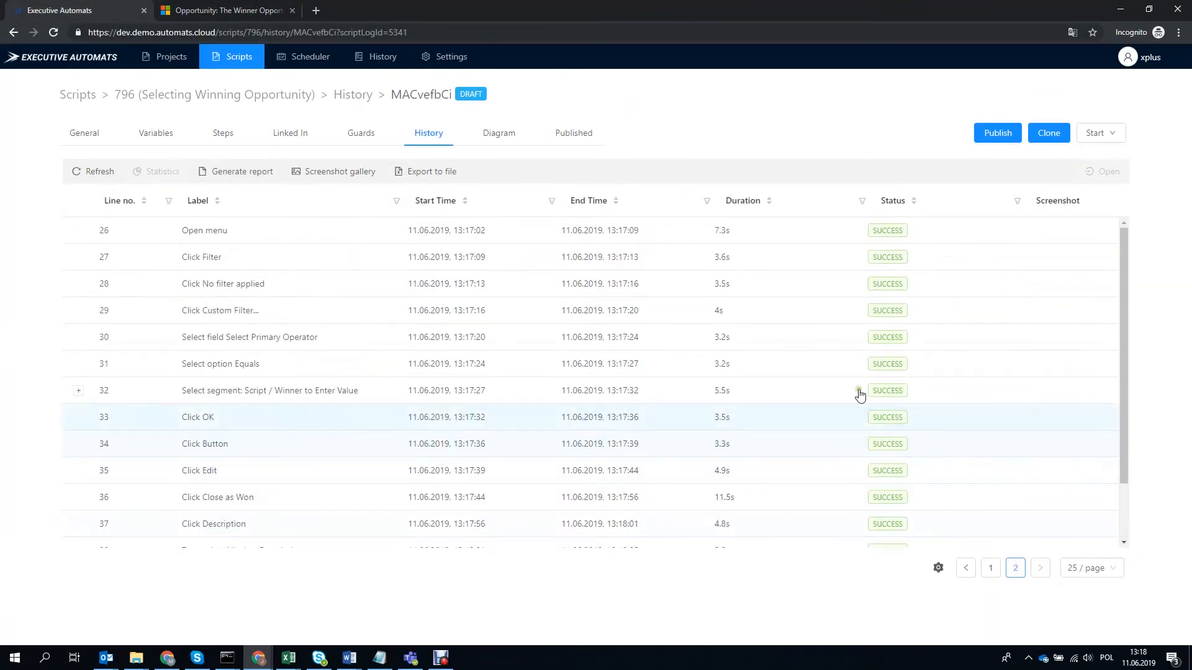